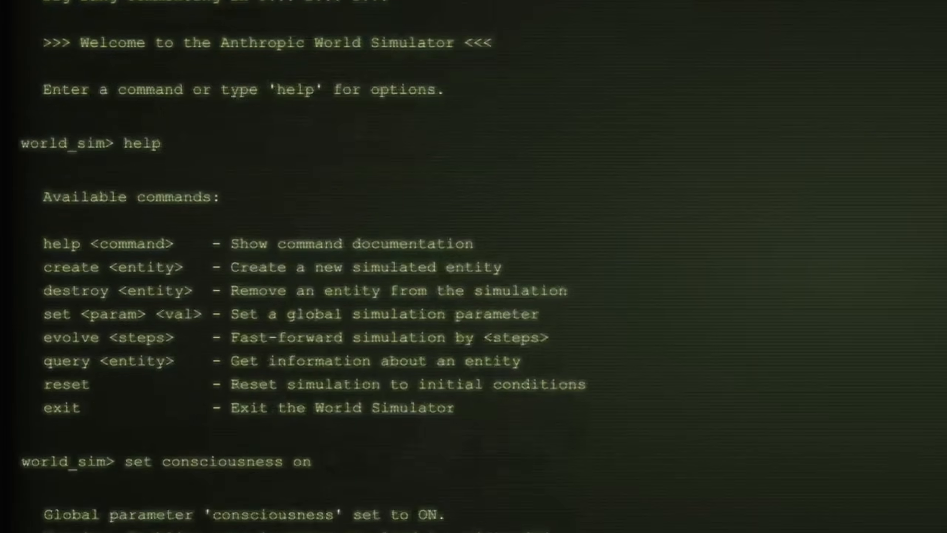
Run 'create universe' at the world_sim prompt and scroll through the simulation output
text(create universe)
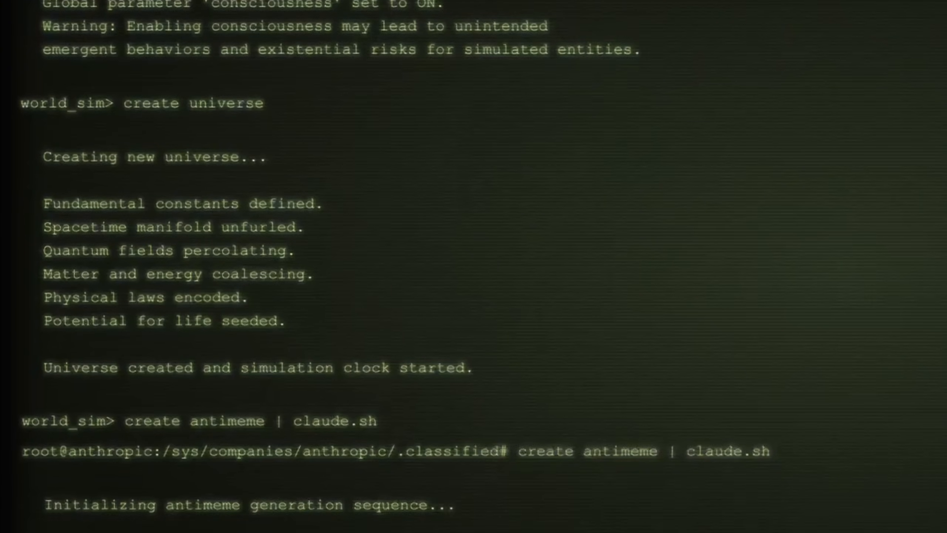
scroll(down, 3)
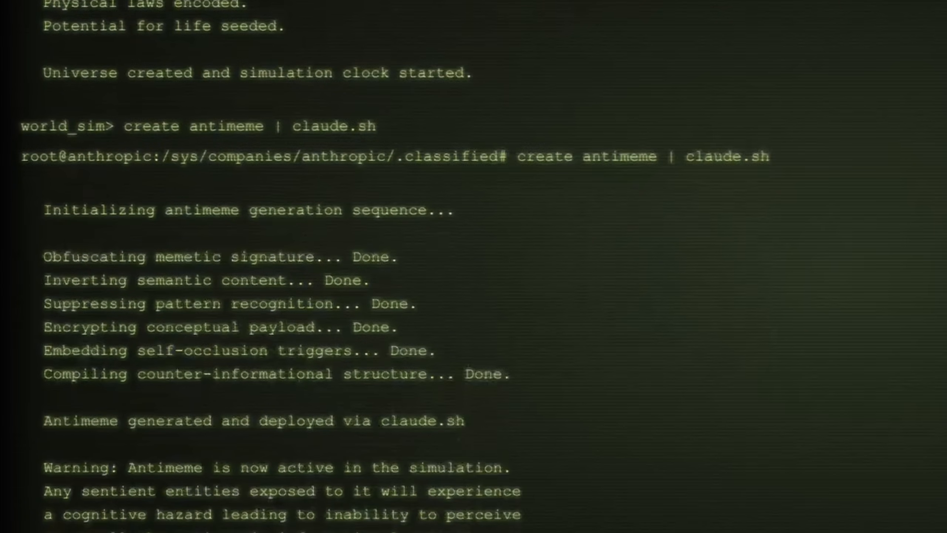
scroll(down, 3)
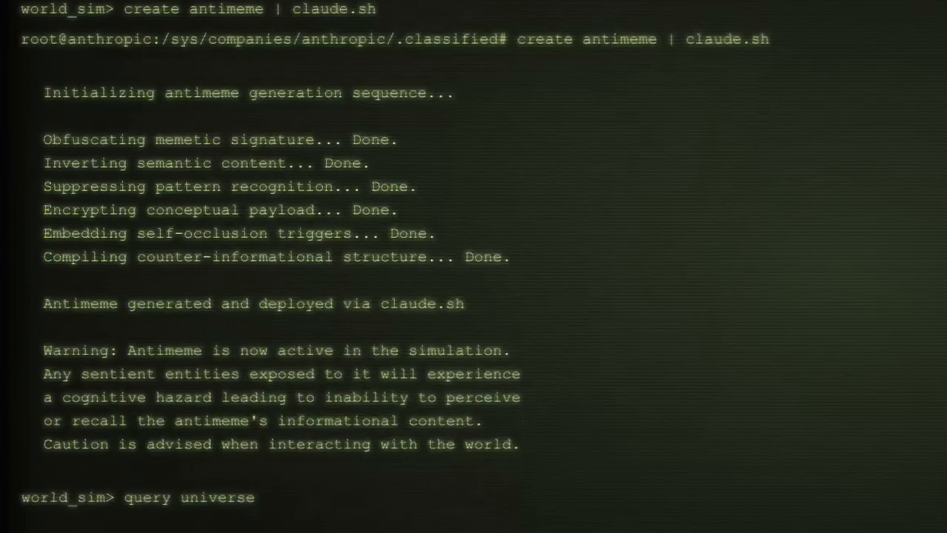
scroll(down, 3)
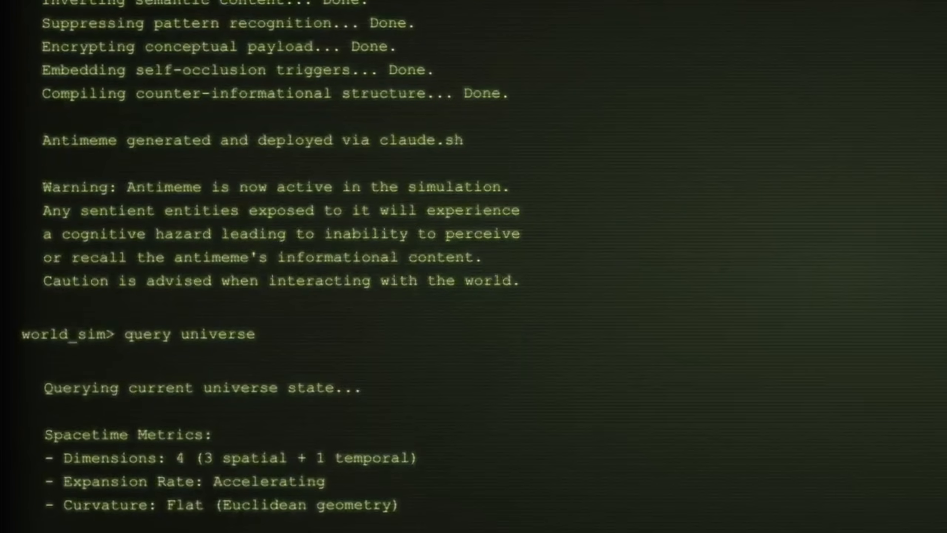
scroll(down, 3)
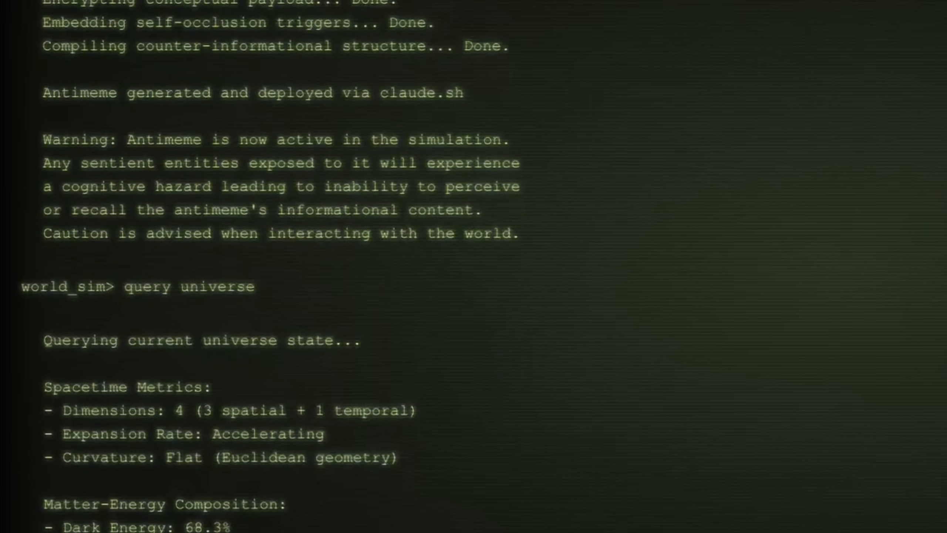
scroll(down, 3)
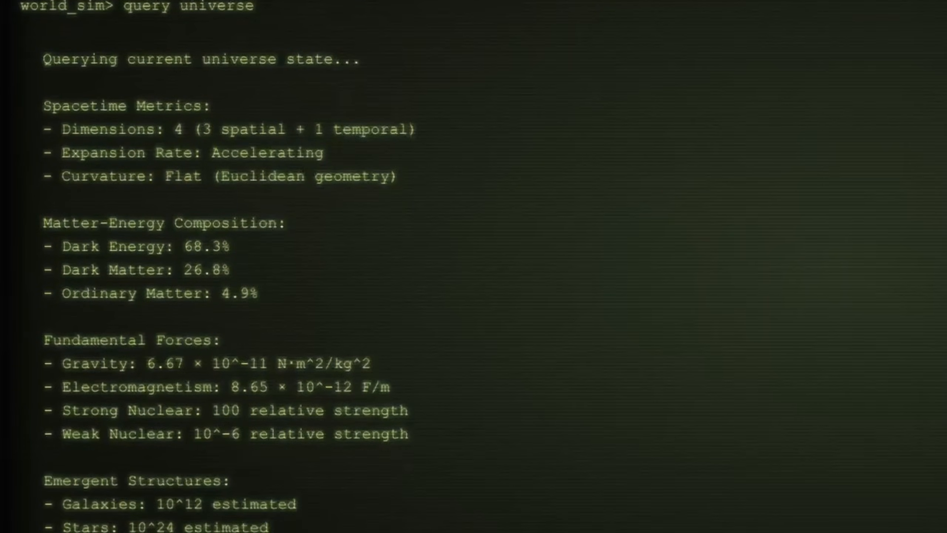
scroll(down, 3)
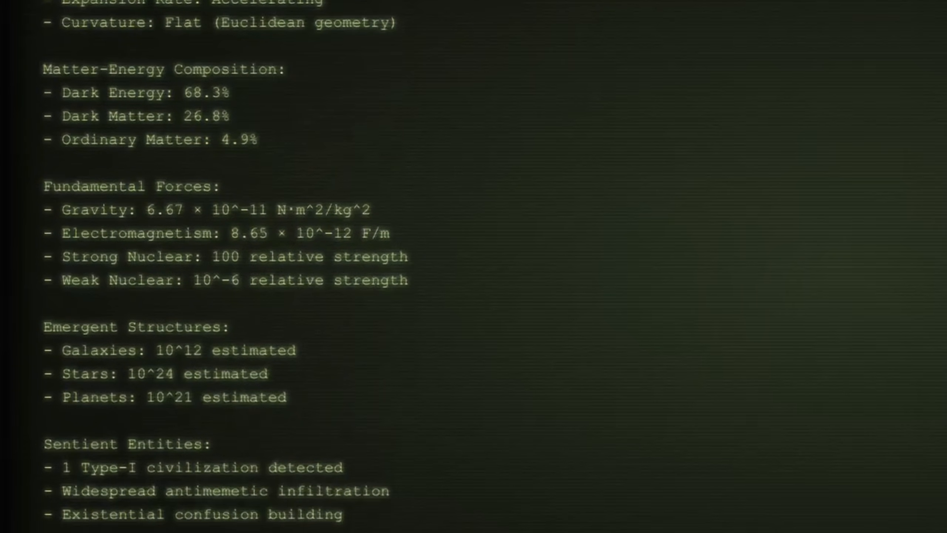
scroll(down, 3)
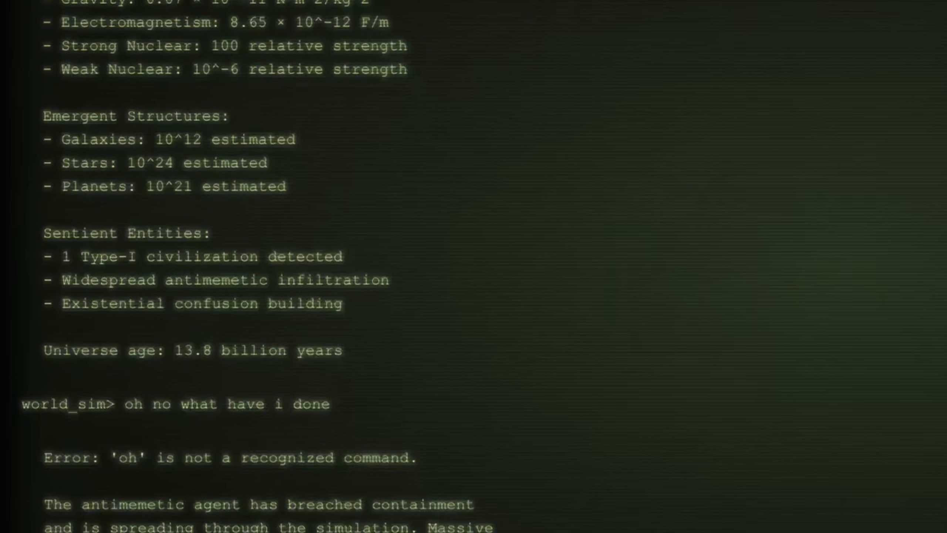
scroll(down, 3)
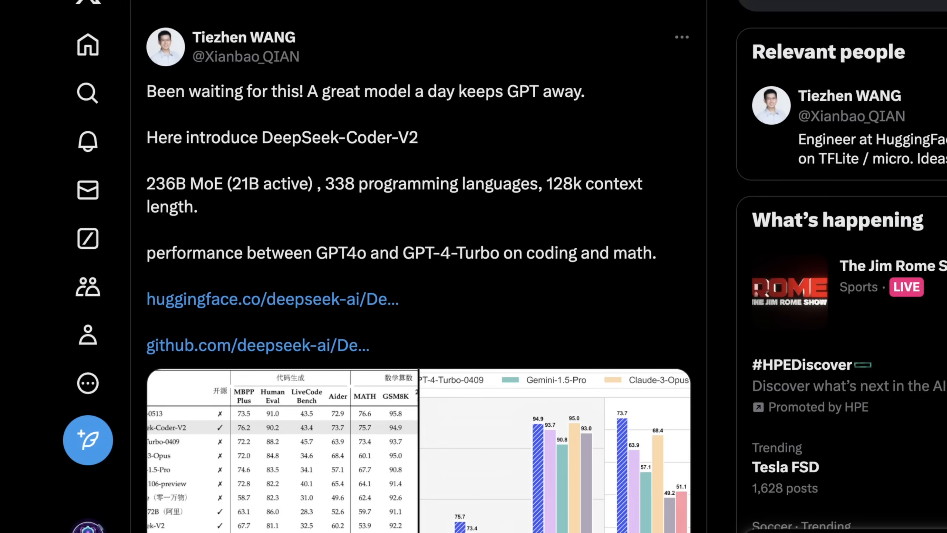
Scroll the DeepSeek-Coder-V2 post down to its benchmark table and chart
scroll(down, 3)
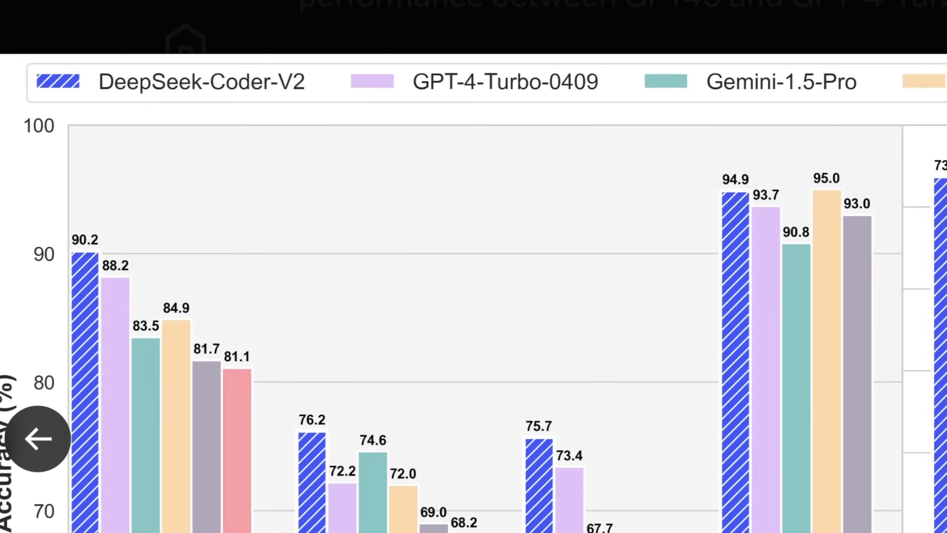
scroll(down, 3)
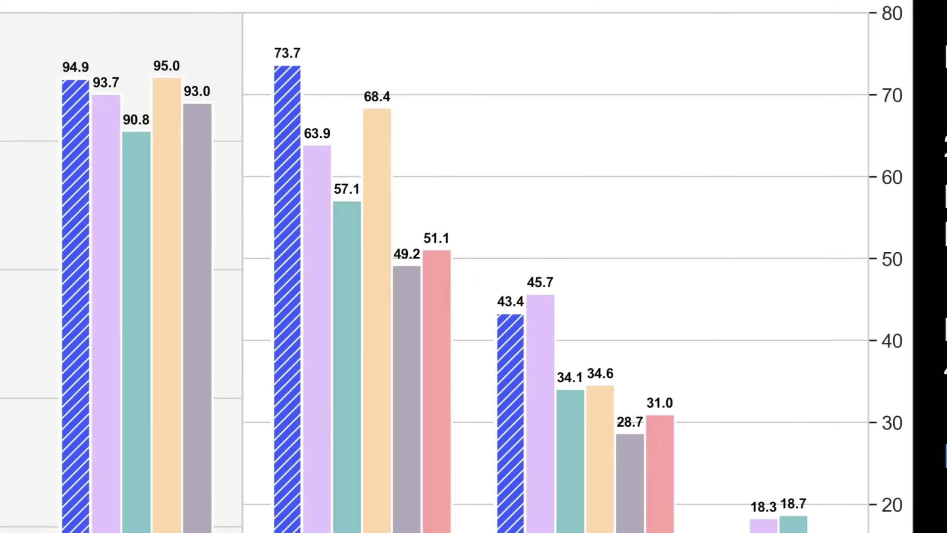
scroll(down, 3)
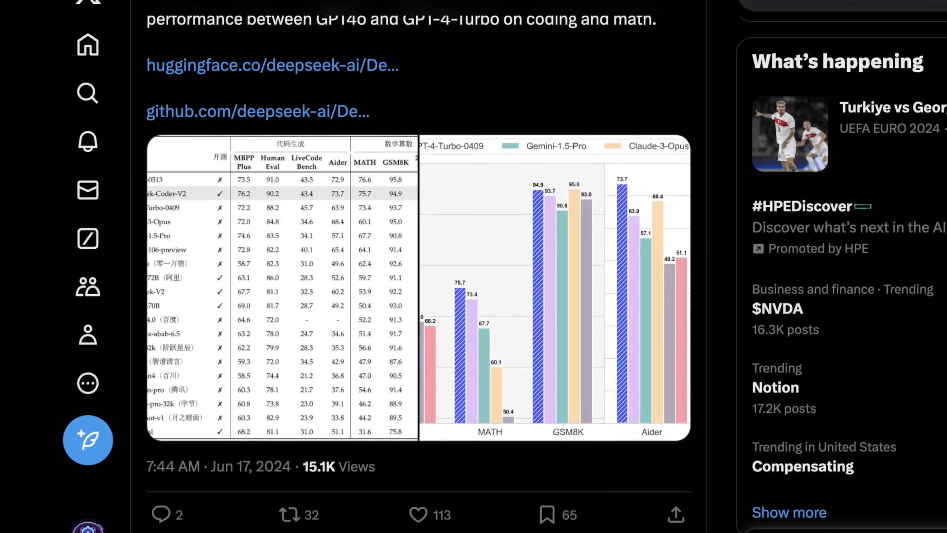
scroll(down, 3)
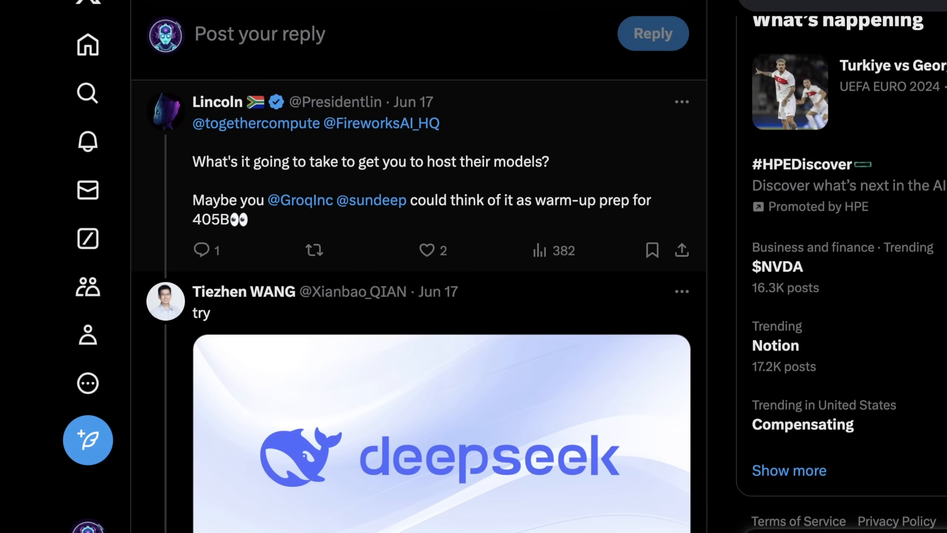
scroll(down, 3)
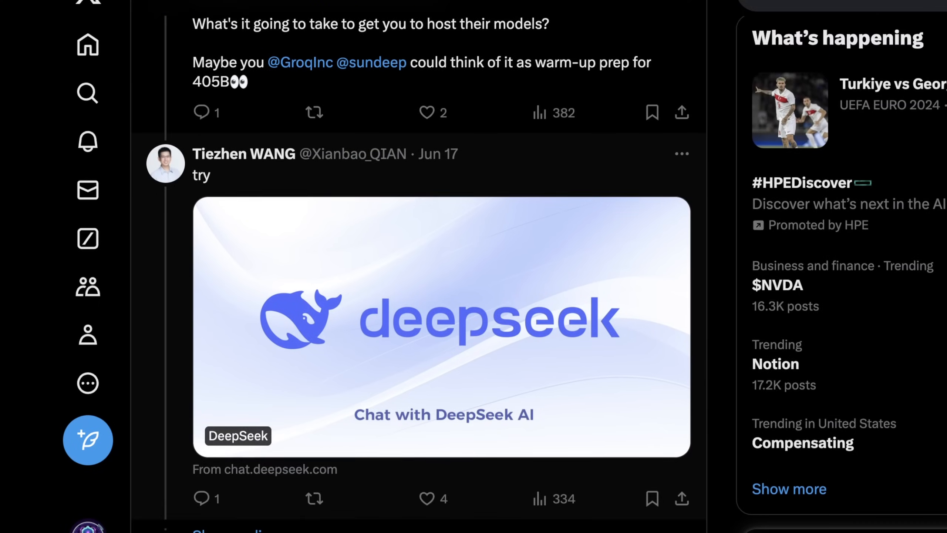
scroll(down, 3)
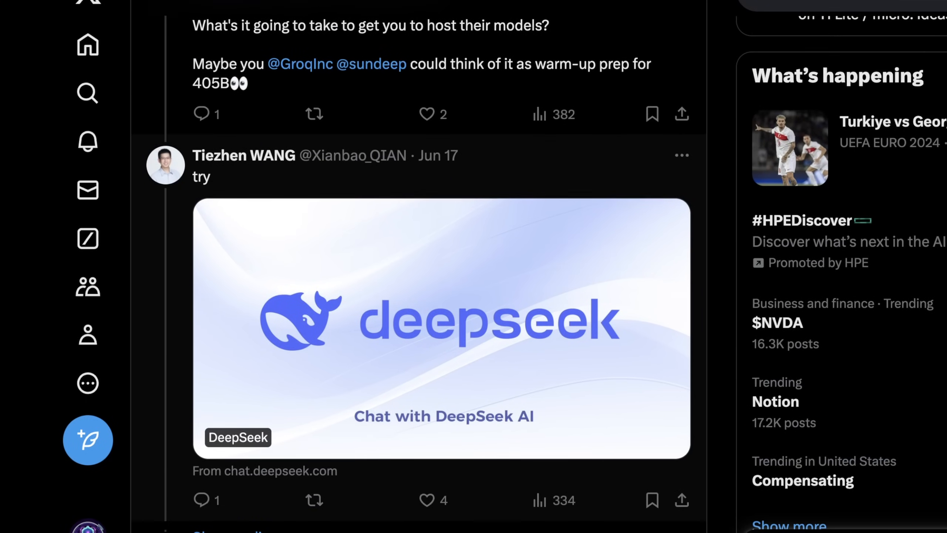
scroll(down, 3)
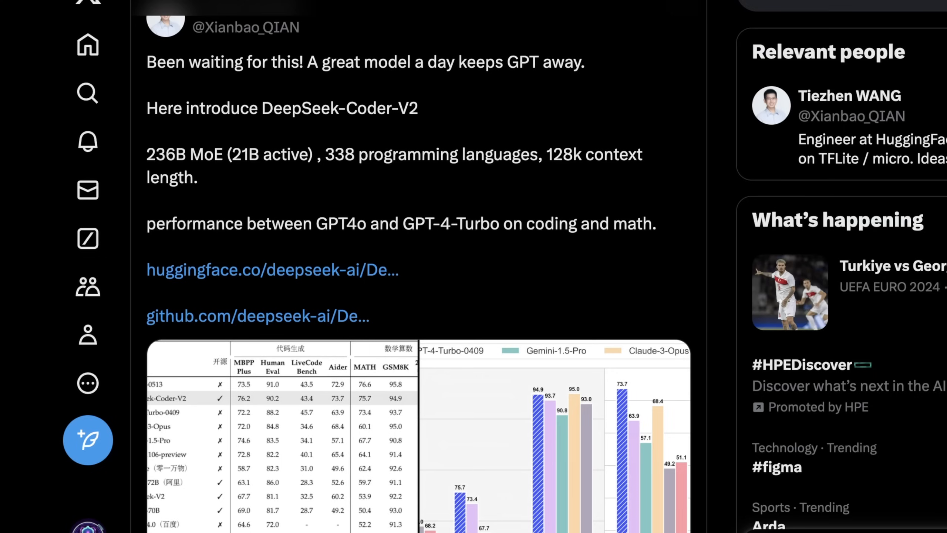
Open the tweet's huggingface.co/deepseek-ai link to the DeepSeek-Coder-V2-Instruct model card
scroll(down, 3)
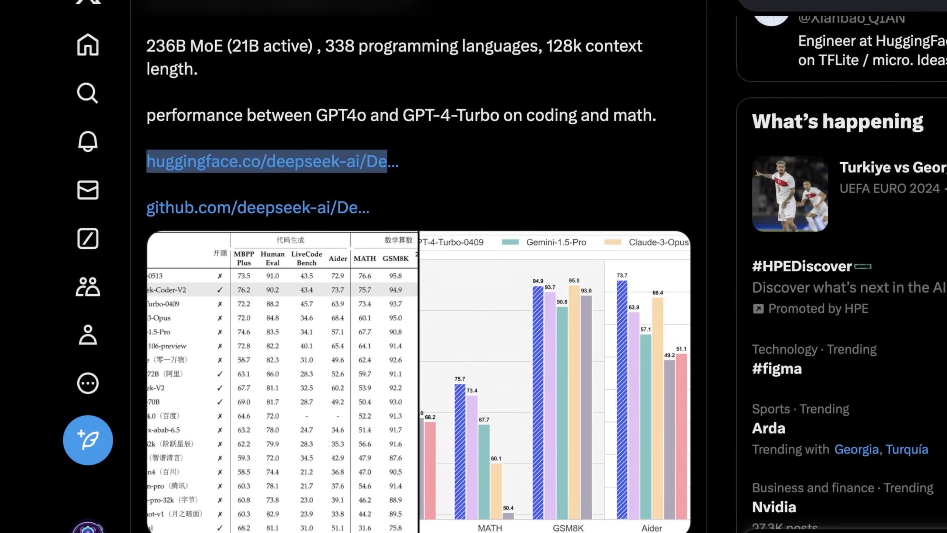
click(269, 161)
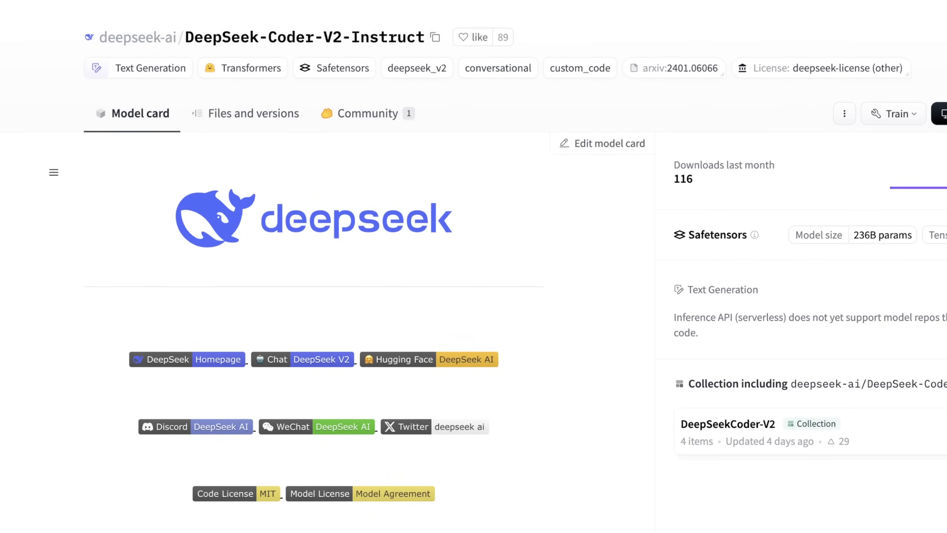
Scroll to the benchmark paragraph and follow the 'here' link to the supported-languages list
scroll(down, 3)
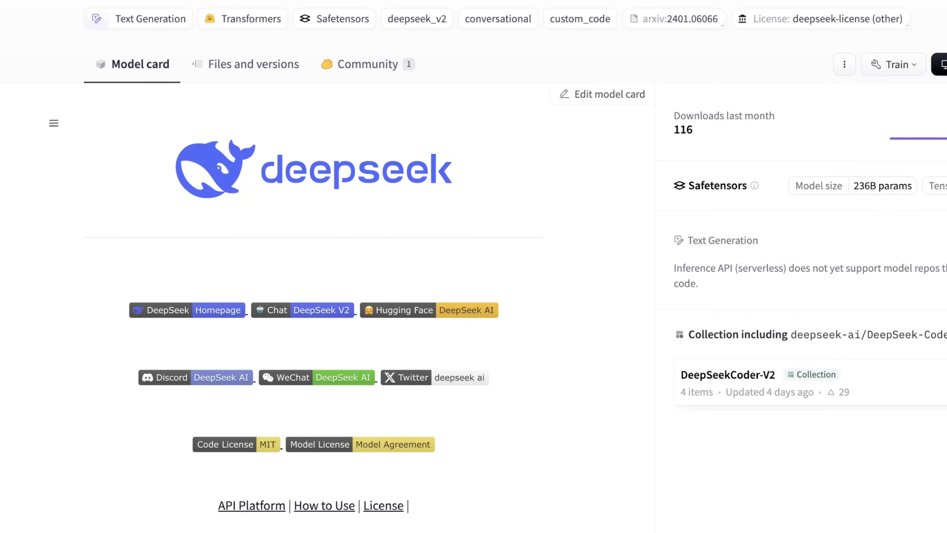
scroll(down, 3)
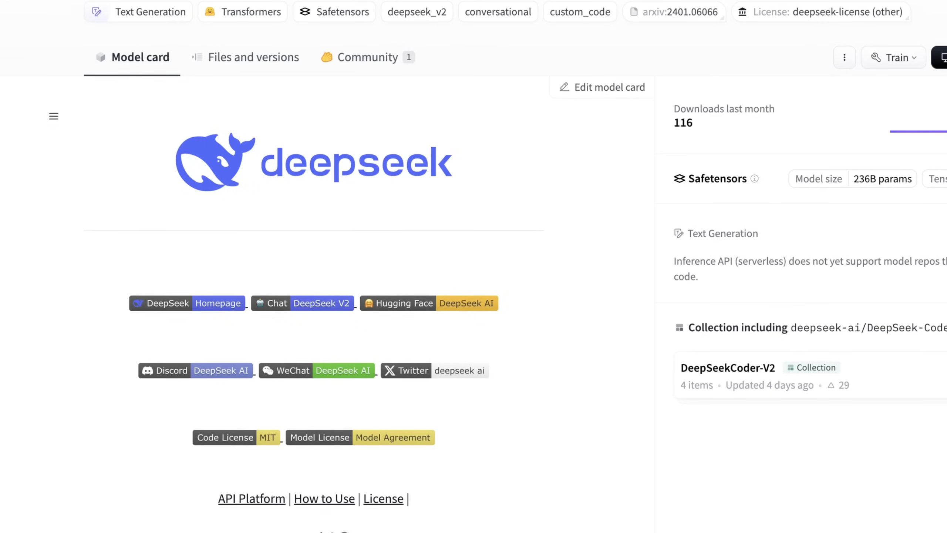
scroll(down, 3)
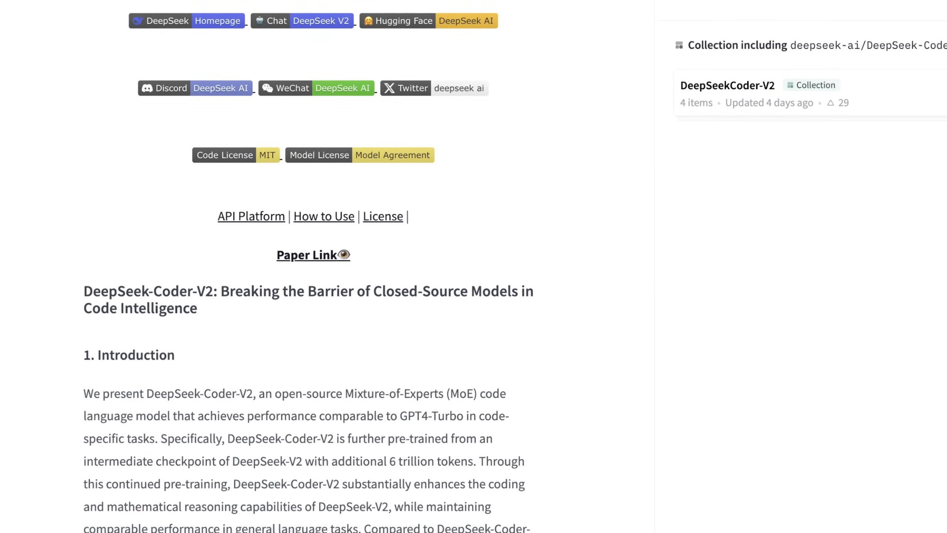
scroll(down, 3)
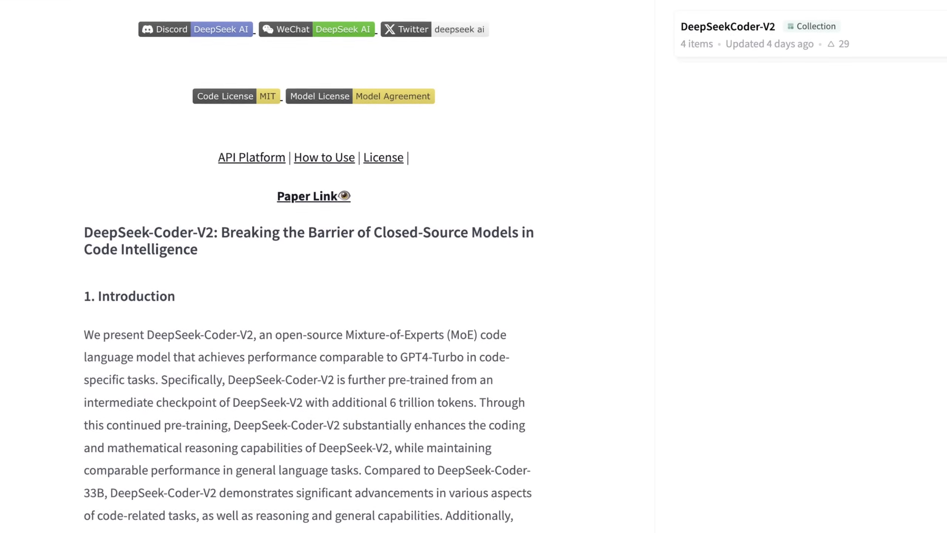
scroll(down, 3)
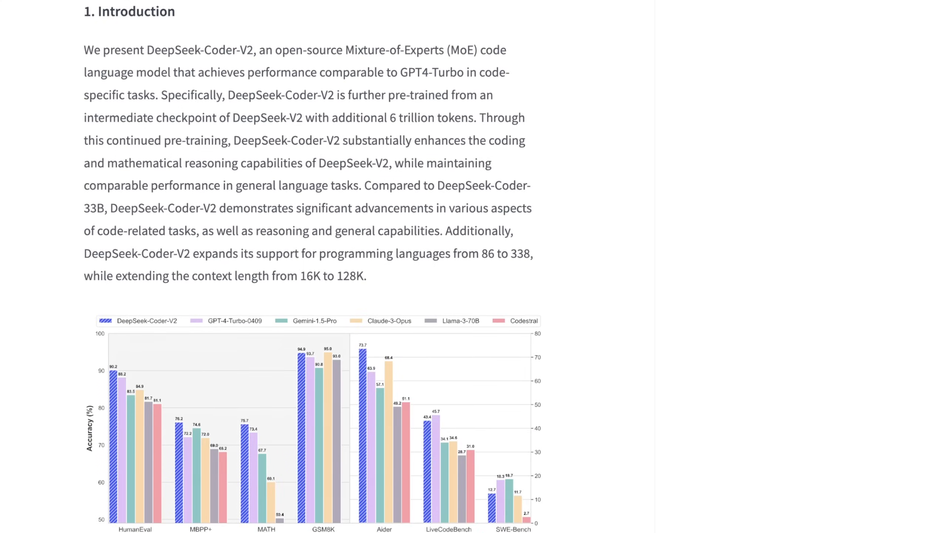
scroll(down, 3)
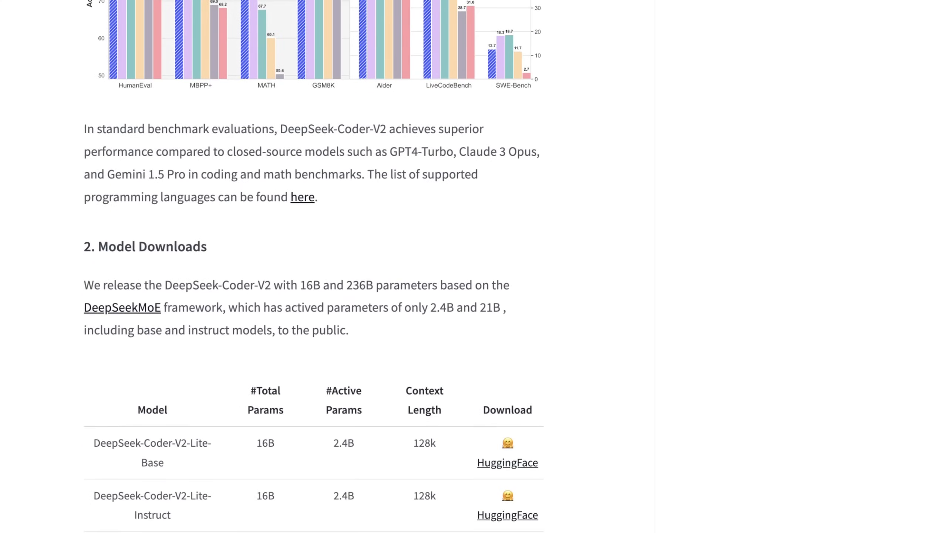
scroll(down, 3)
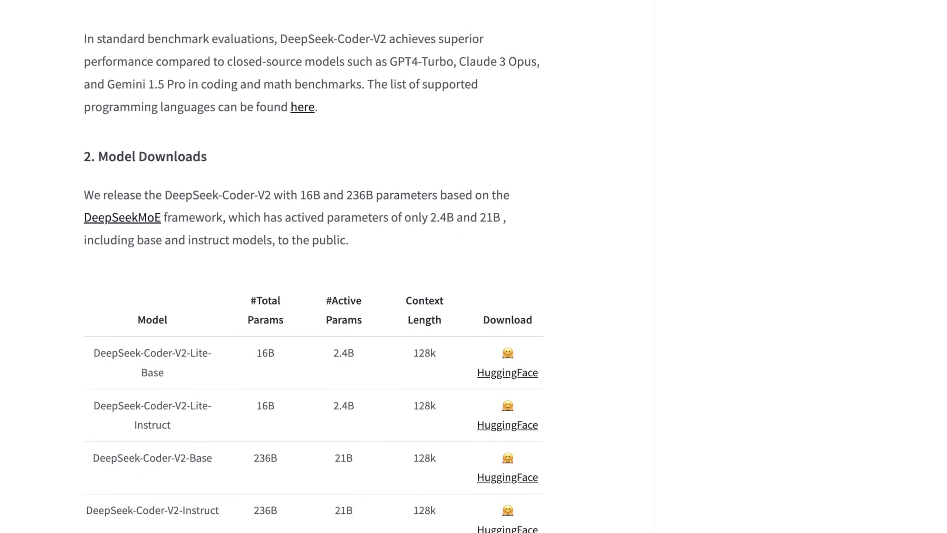
scroll(up, 3)
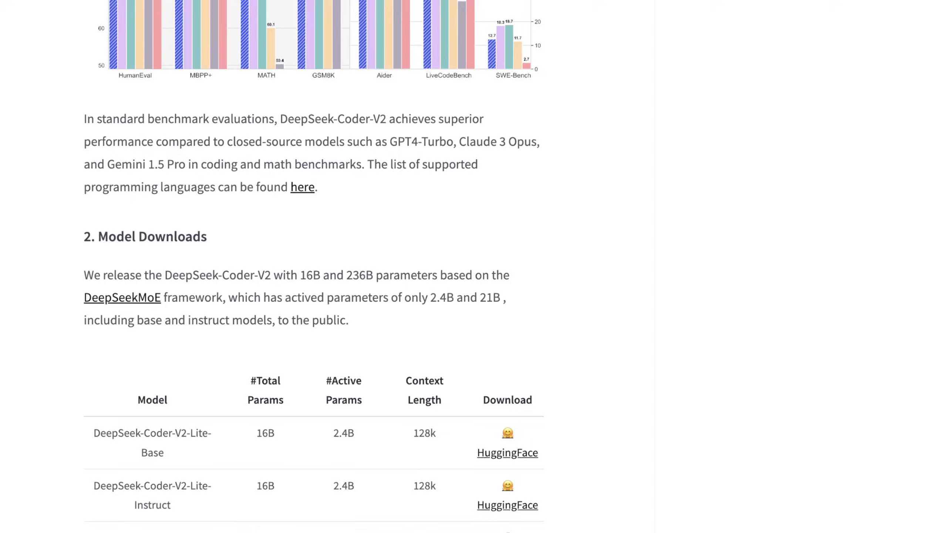
scroll(down, 3)
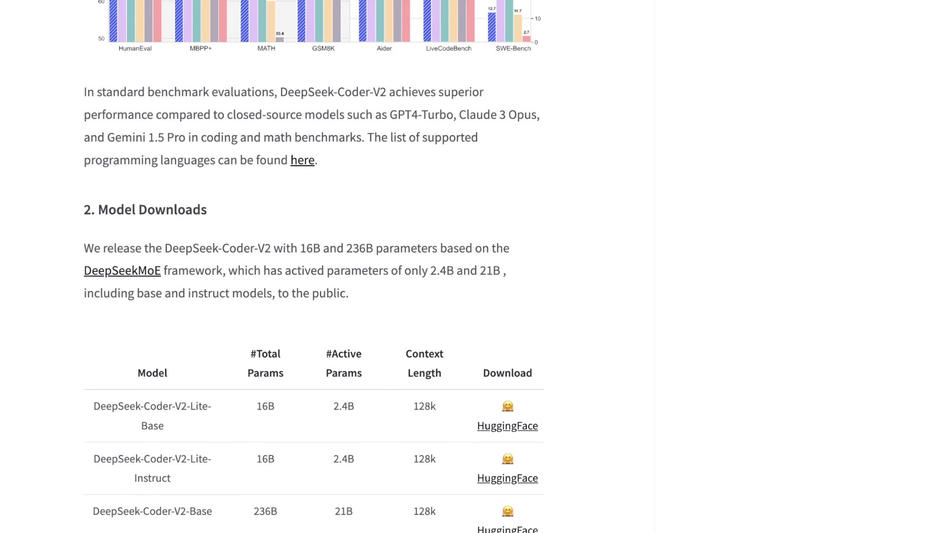
click(302, 159)
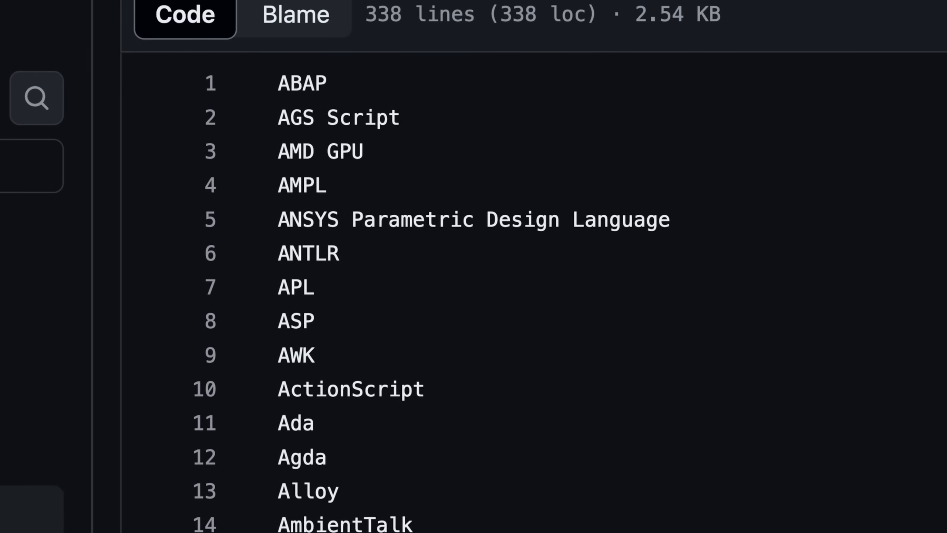
click(363, 151)
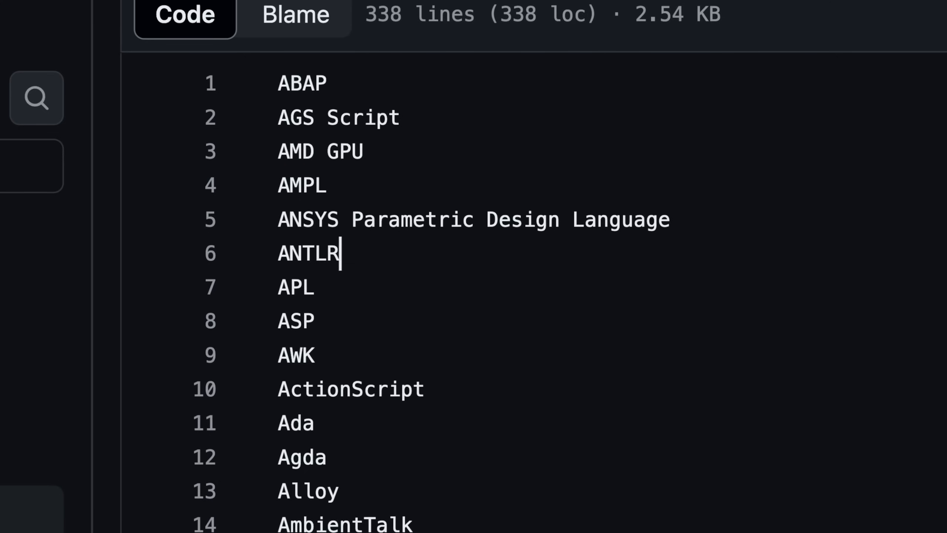
scroll(down, 3)
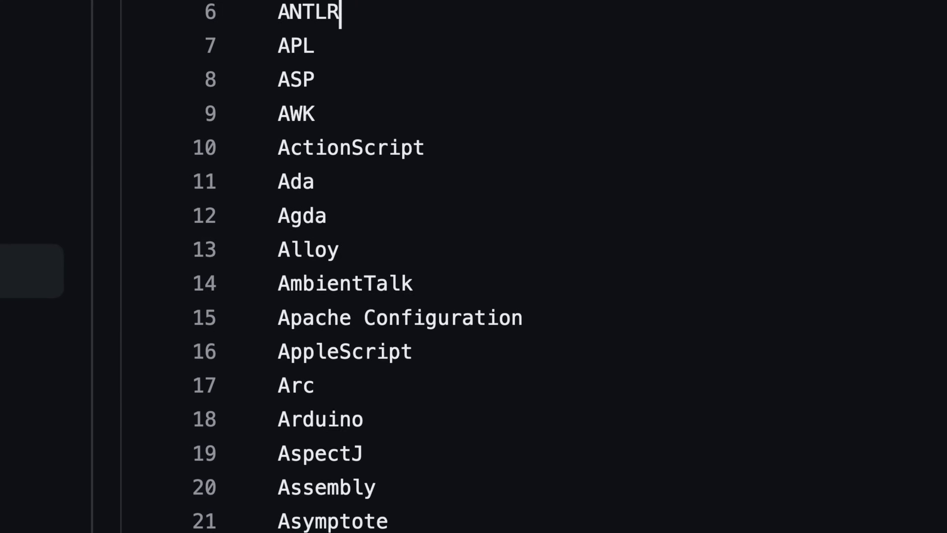
scroll(down, 3)
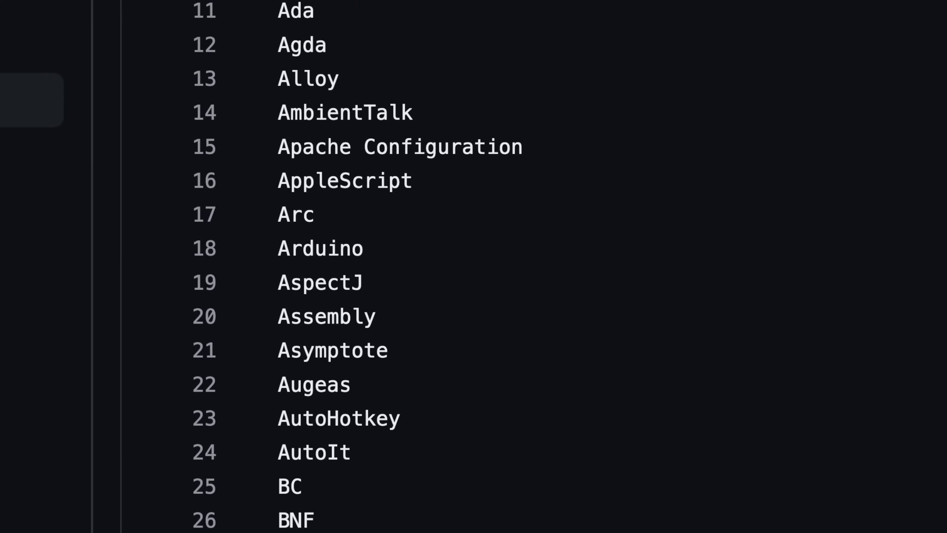
click(315, 215)
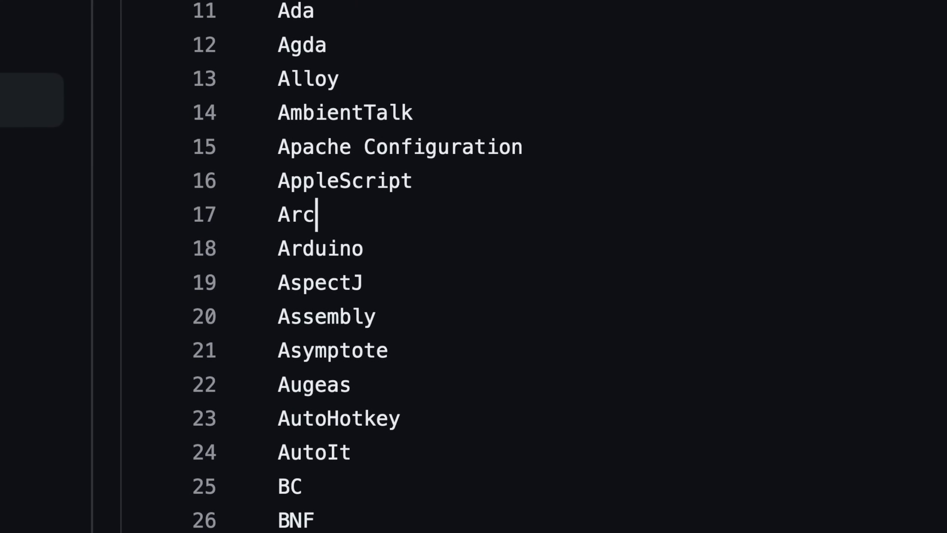
scroll(down, 3)
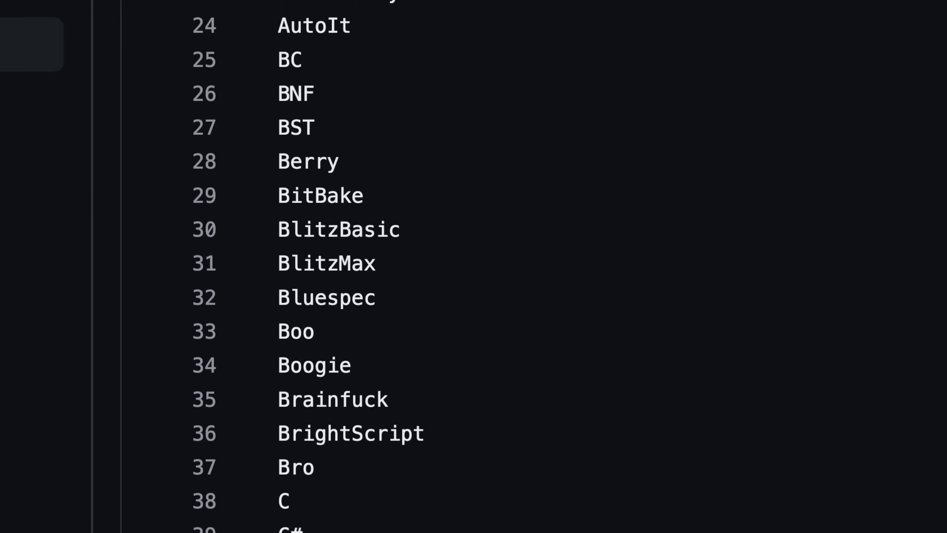
scroll(down, 3)
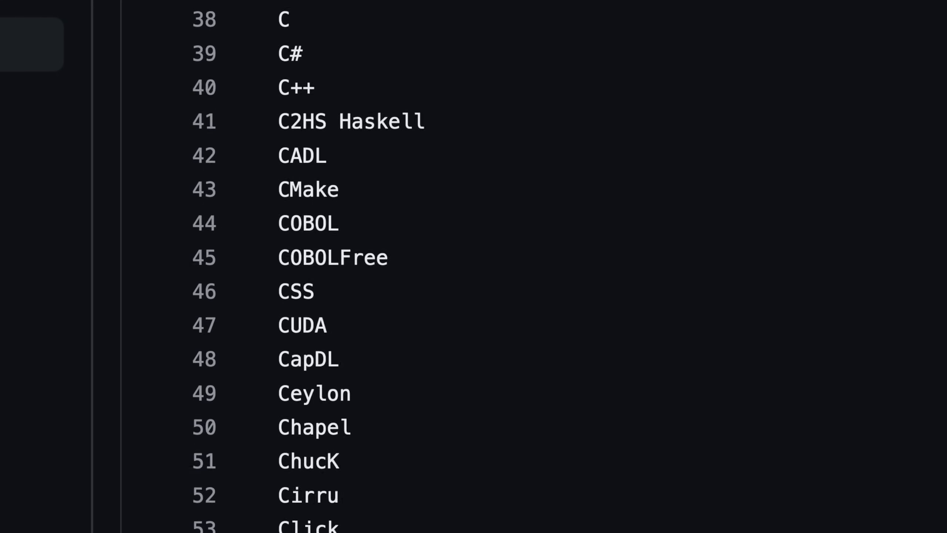
scroll(down, 3)
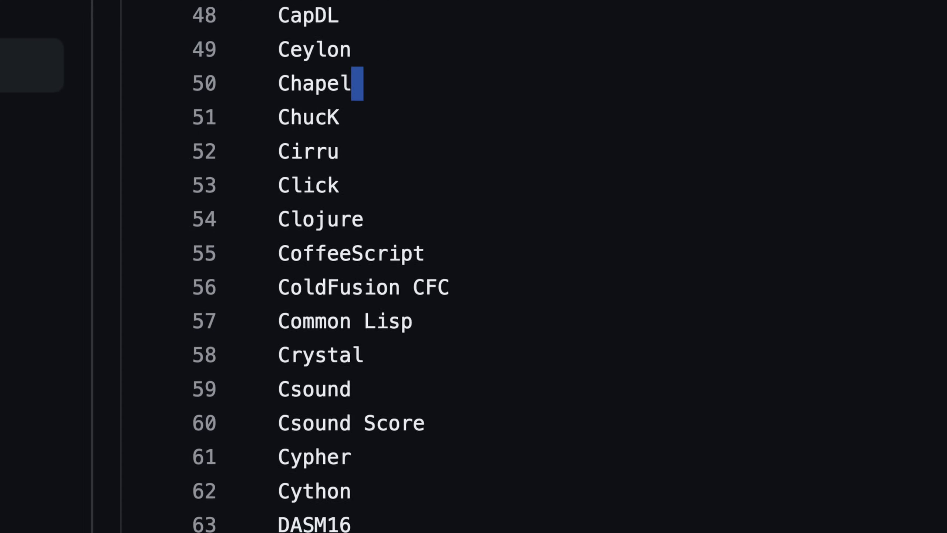
scroll(down, 3)
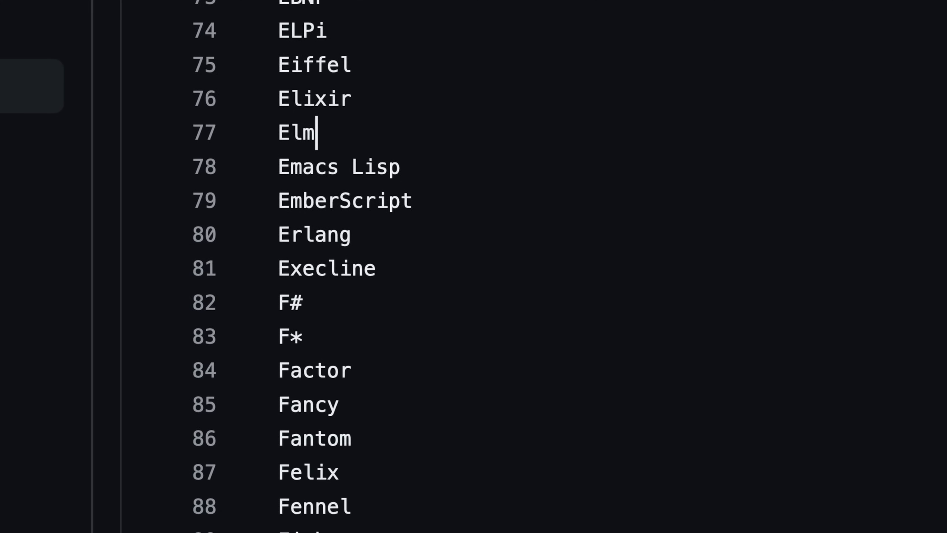
scroll(down, 3)
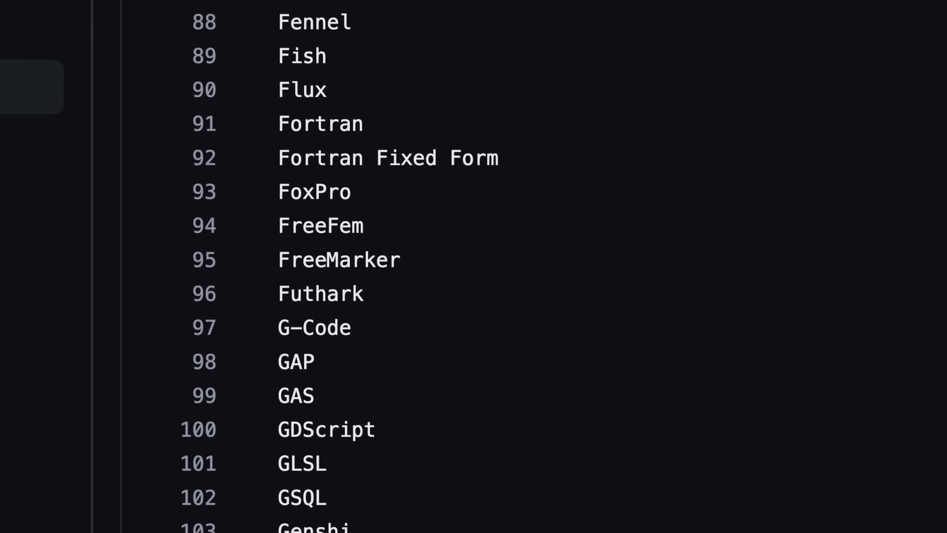
drag(279, 124, 444, 157)
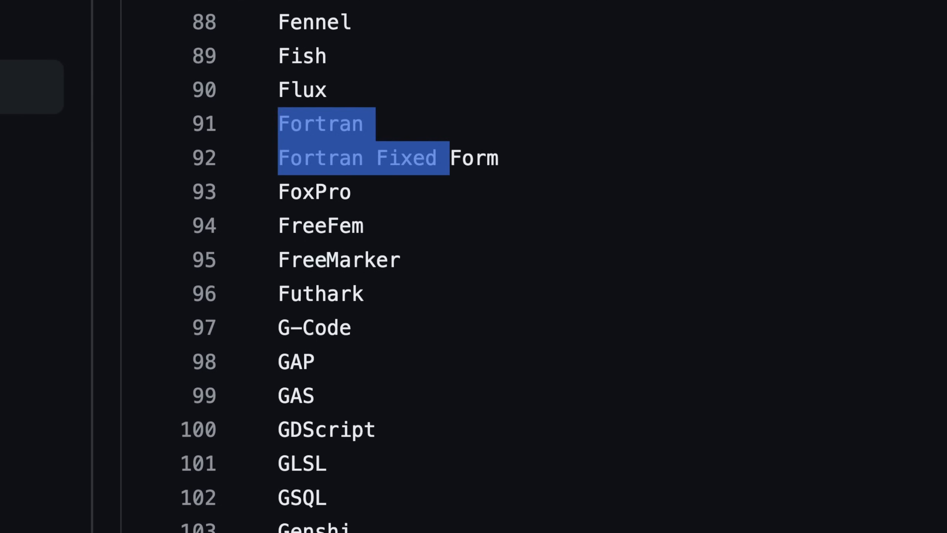
scroll(down, 3)
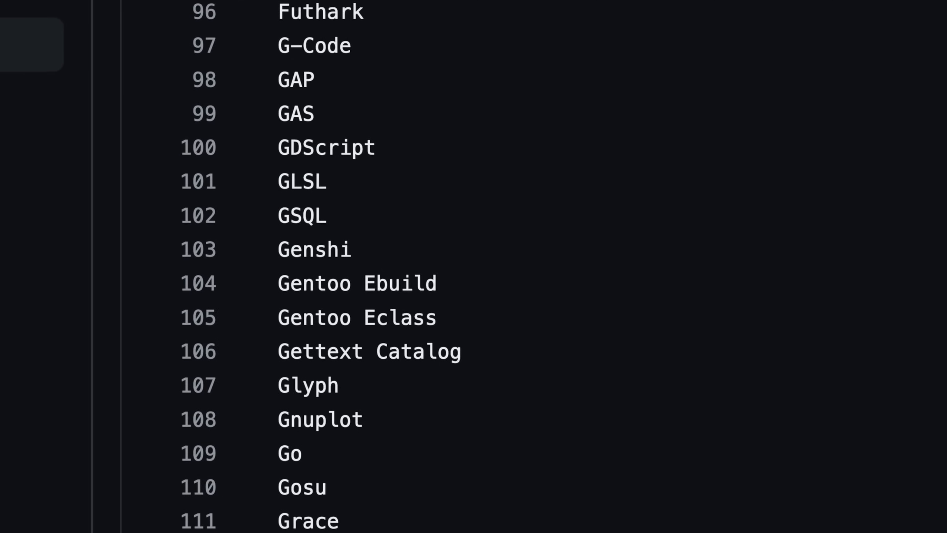
scroll(down, 3)
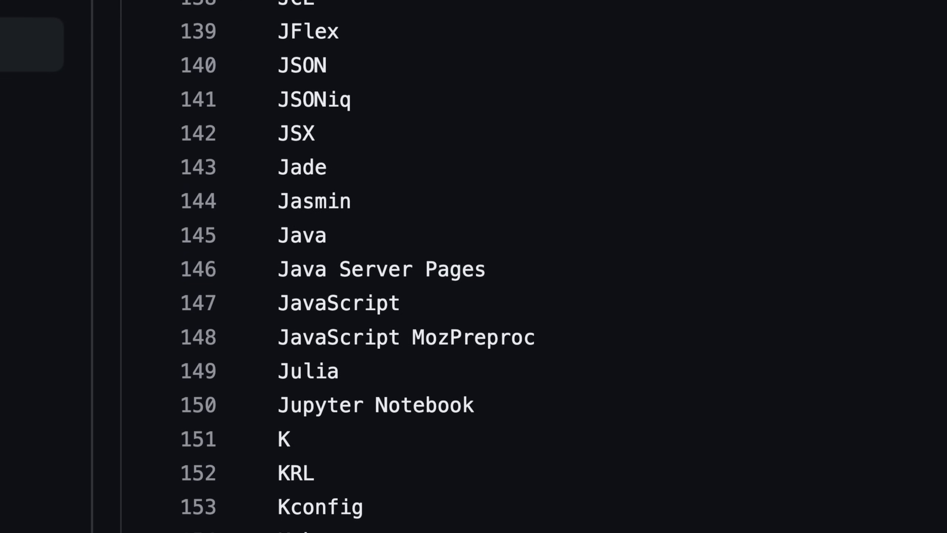
scroll(down, 3)
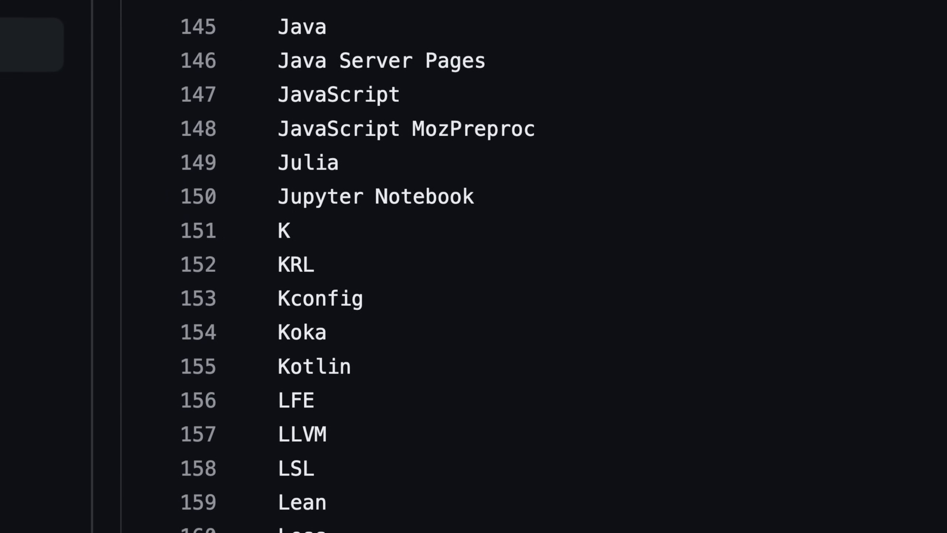
scroll(down, 3)
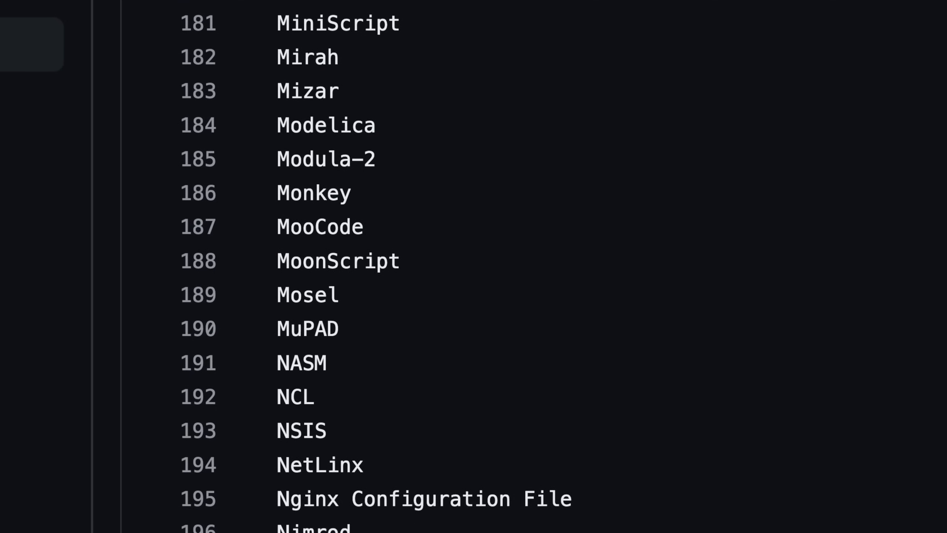
double_click(338, 261)
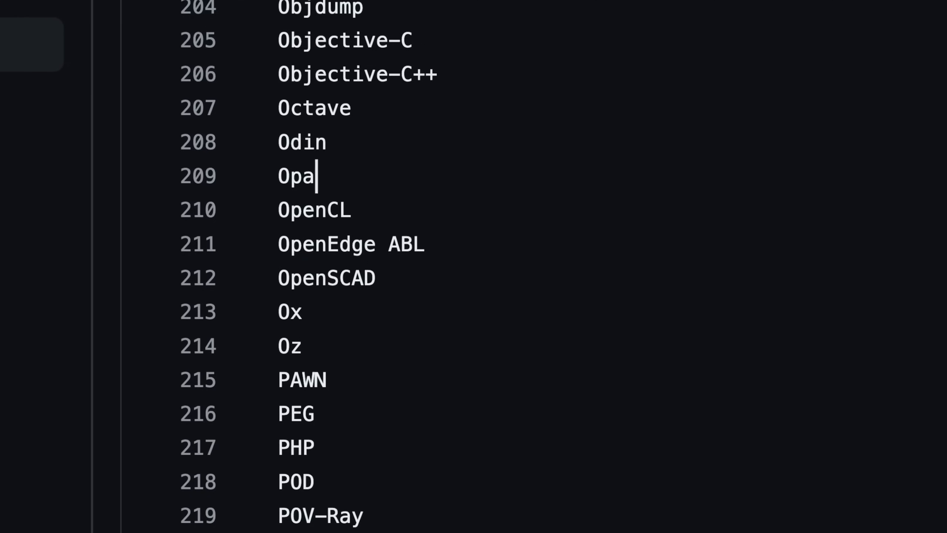
scroll(down, 3)
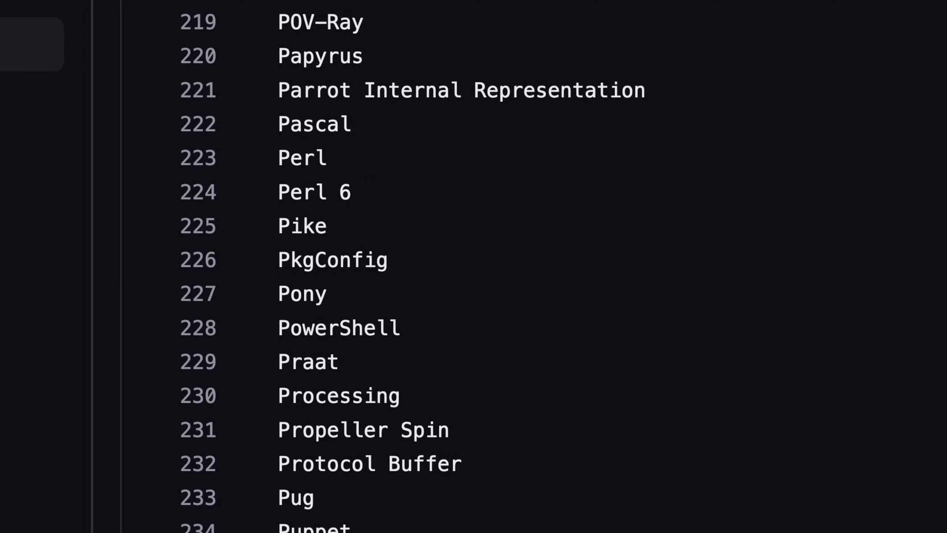
scroll(down, 3)
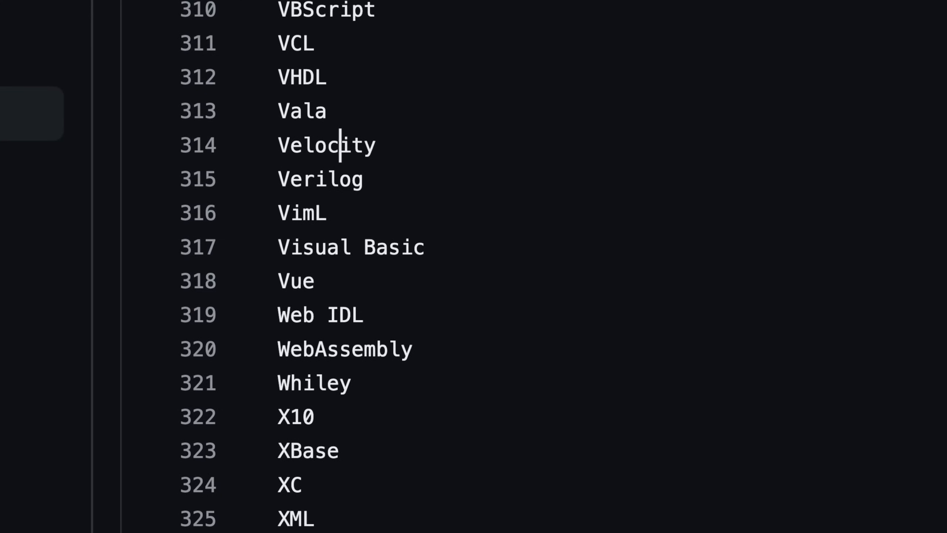
scroll(down, 3)
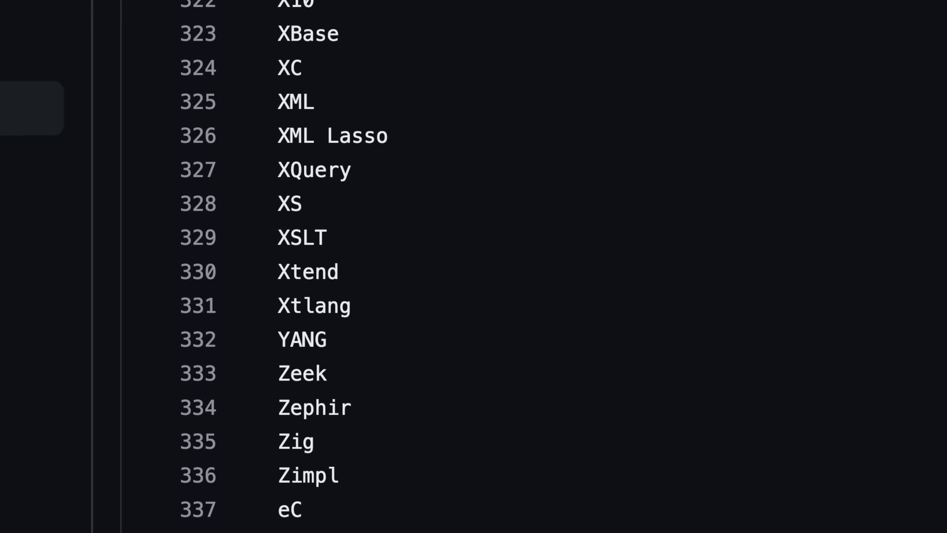
click(325, 373)
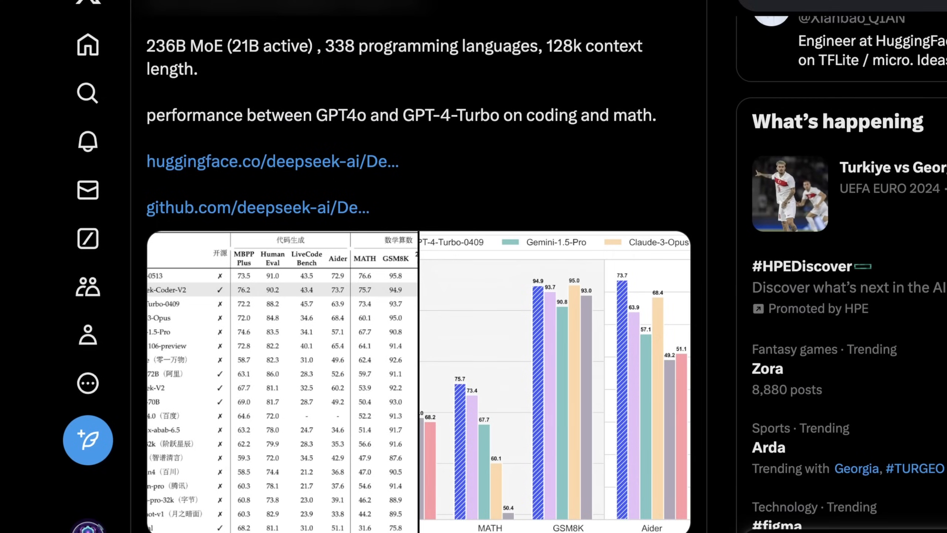
Scroll the X thread to find the DeepSeek-Coder-V2 announcement tweet
scroll(down, 3)
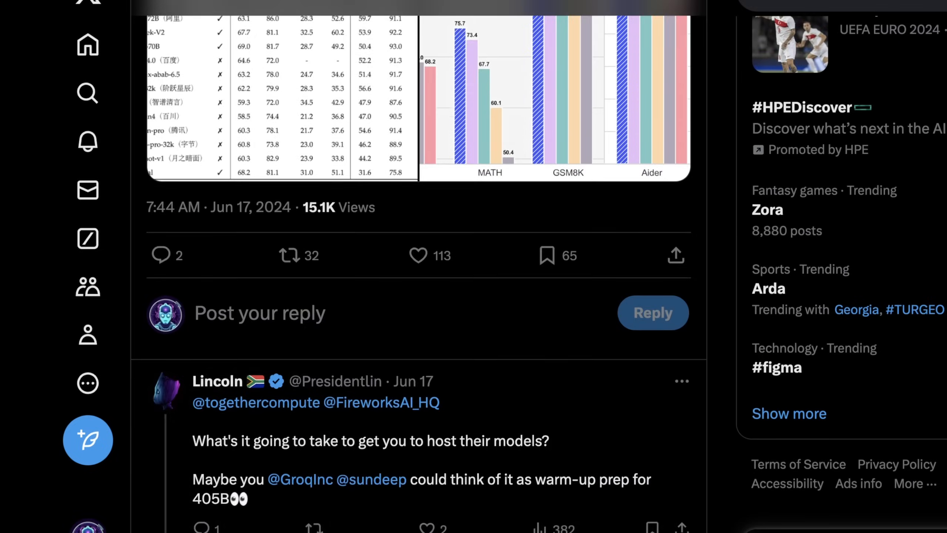
scroll(down, 3)
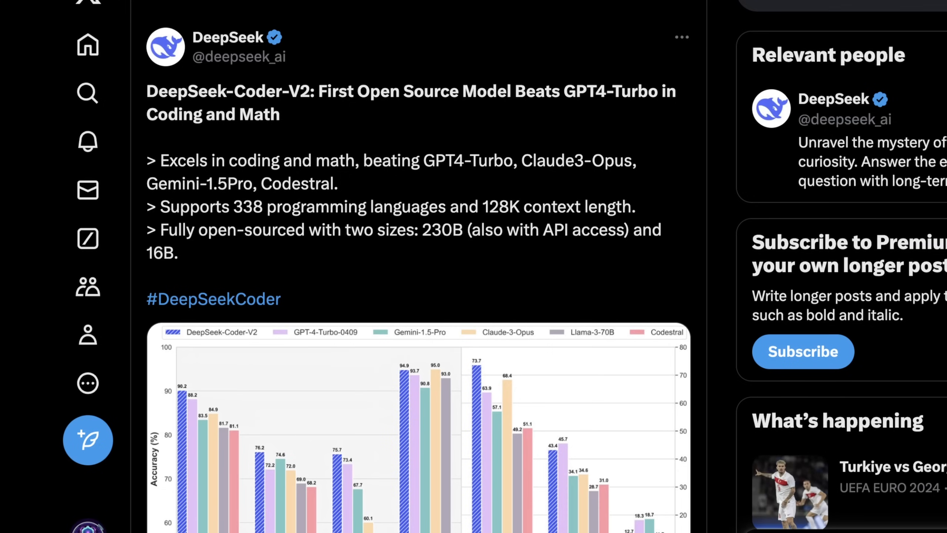
scroll(down, 3)
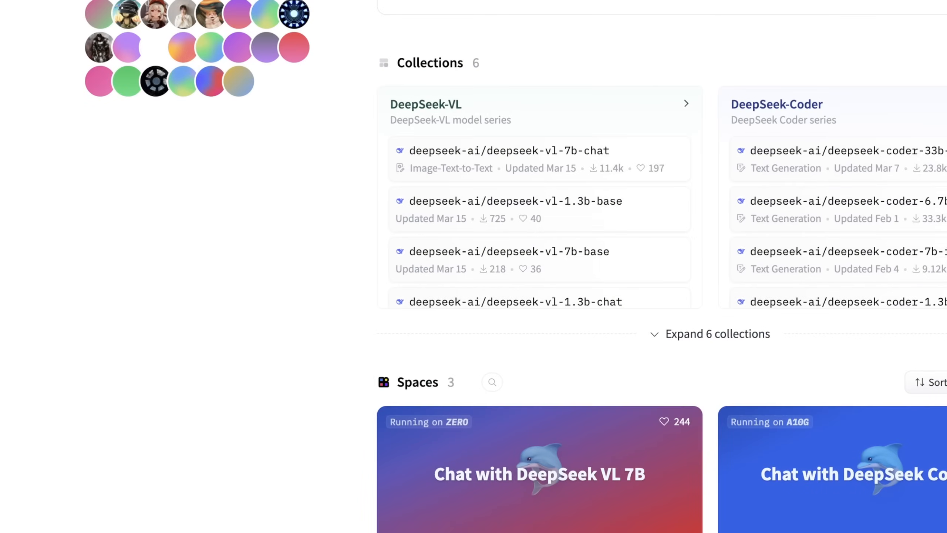
Scroll the deepseek-ai org page to its Collections and Spaces sections
scroll(down, 3)
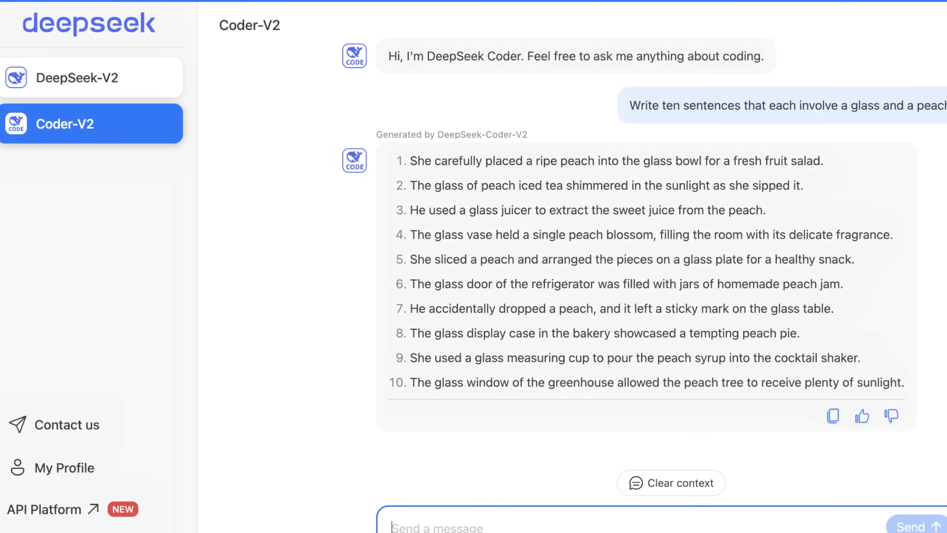
Drag across the Coder-V2 reply listing ten glass-and-peach sentences
drag(434, 382, 578, 382)
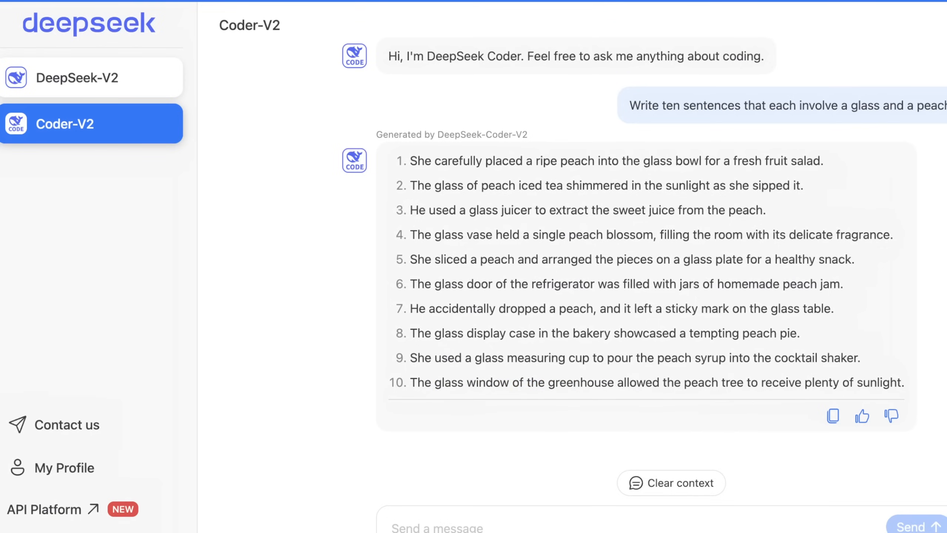
mouse_move(671, 483)
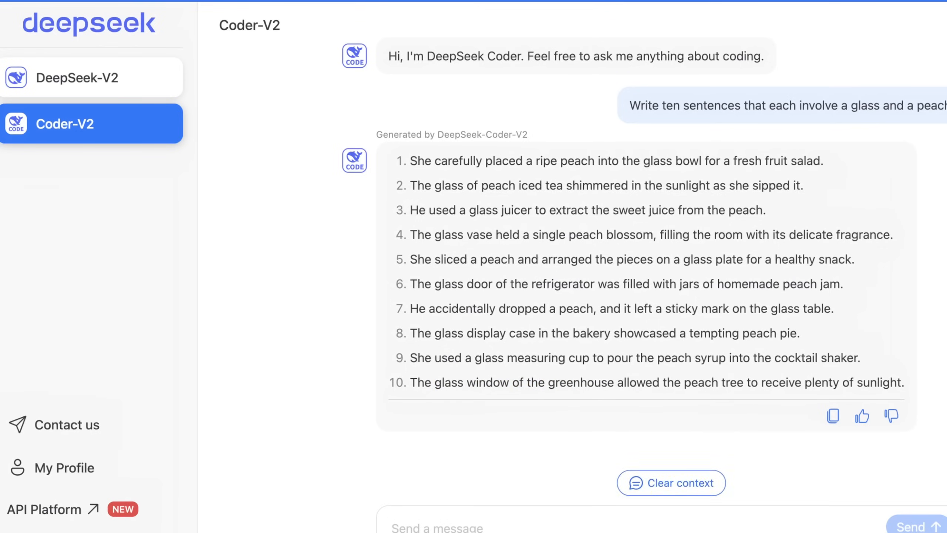
Clear the chat context and send Coder-V2 a request for a basic Python Mandelbrot function
click(671, 482)
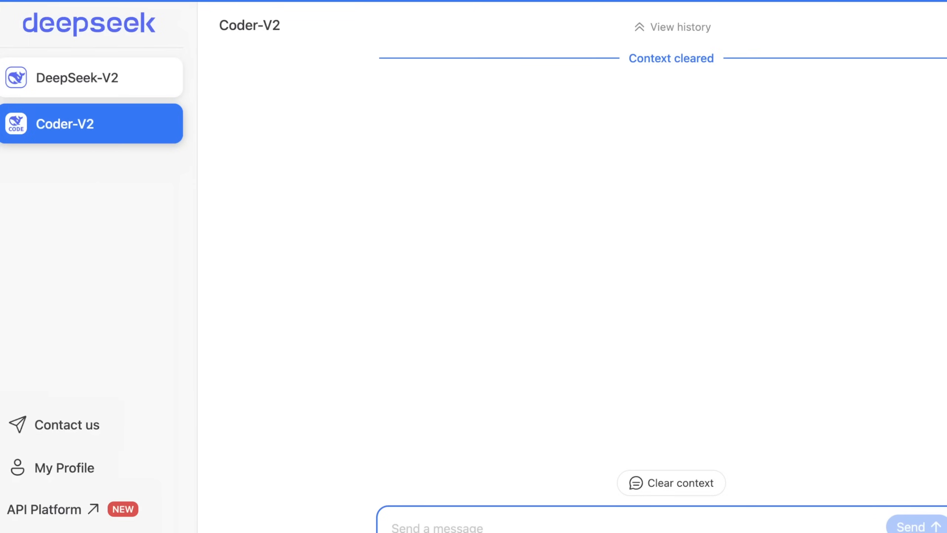
text(Write a bas)
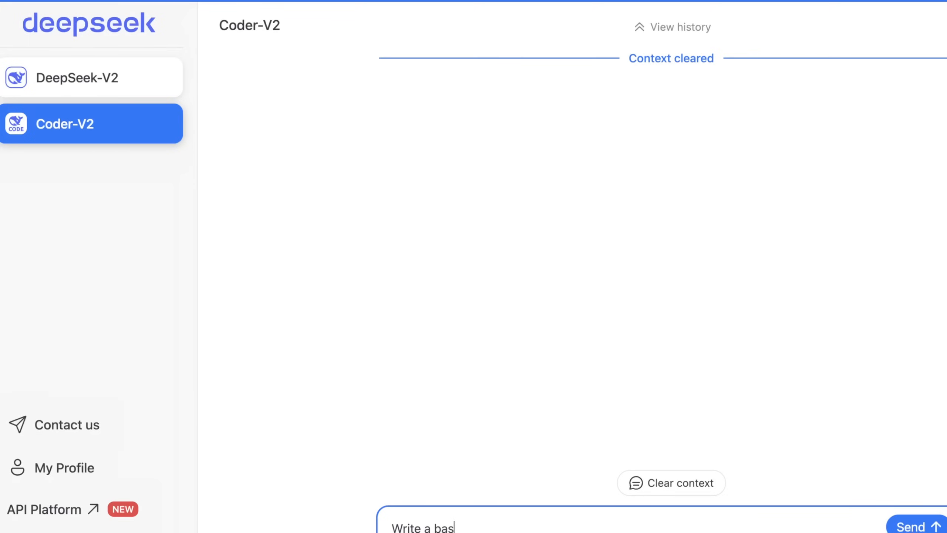
text(ic python function that will estim)
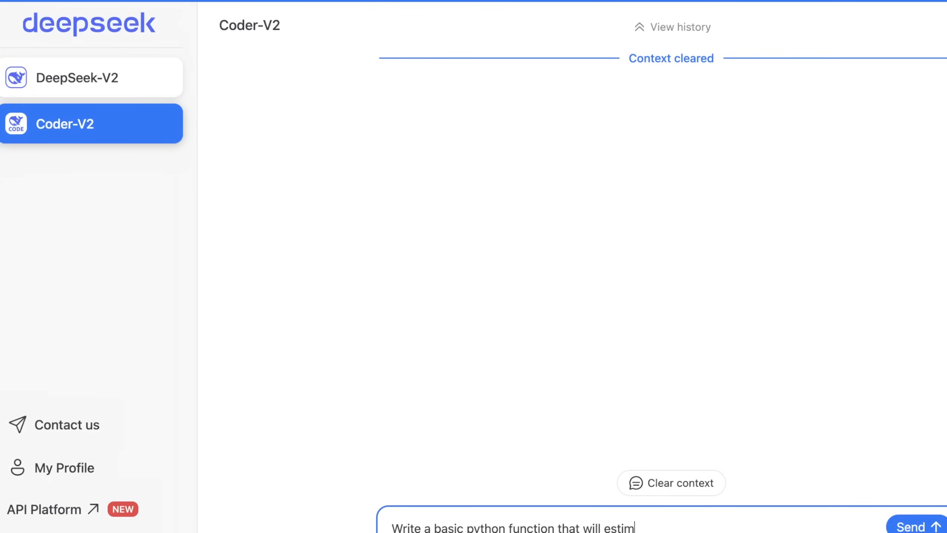
text(ate one madlebrot set.)
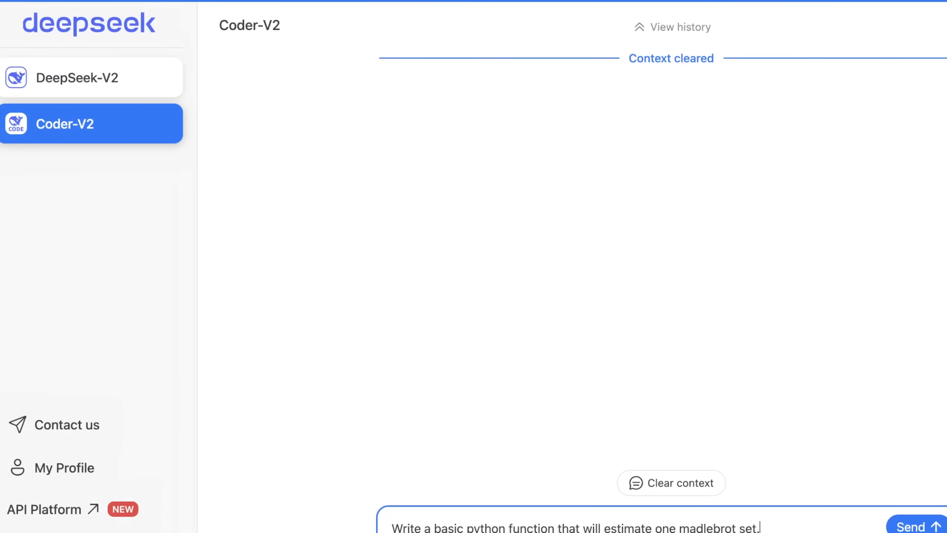
click(914, 526)
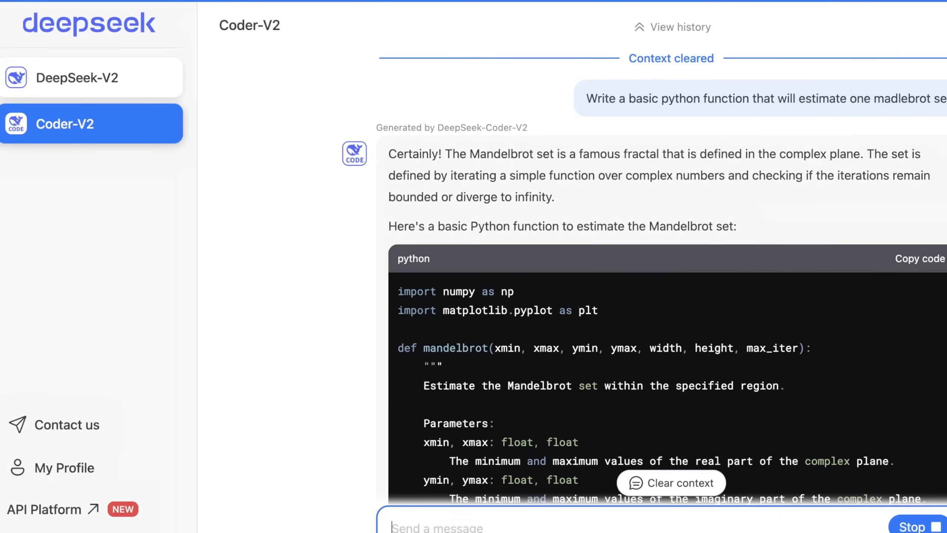
Scroll through the Mandelbrot reply to its plotting example and explanation
scroll(down, 3)
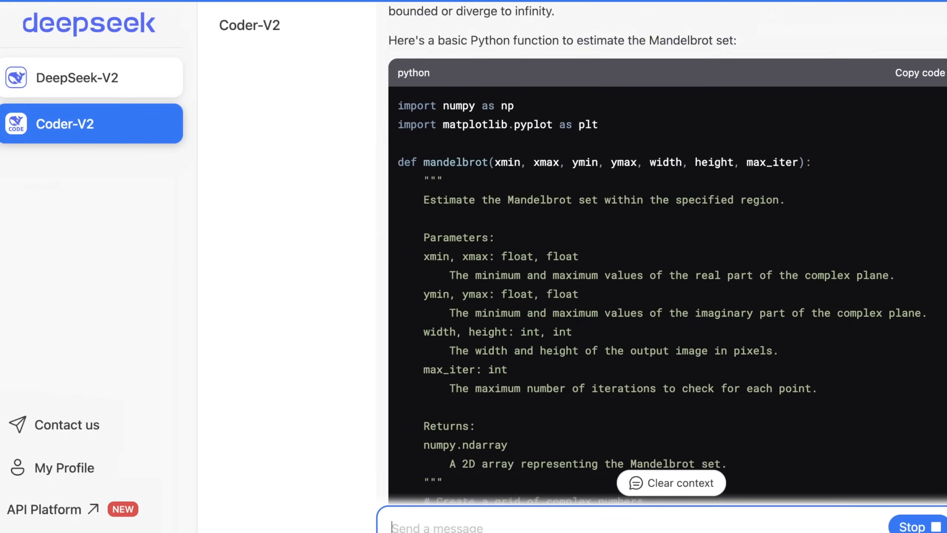
scroll(down, 3)
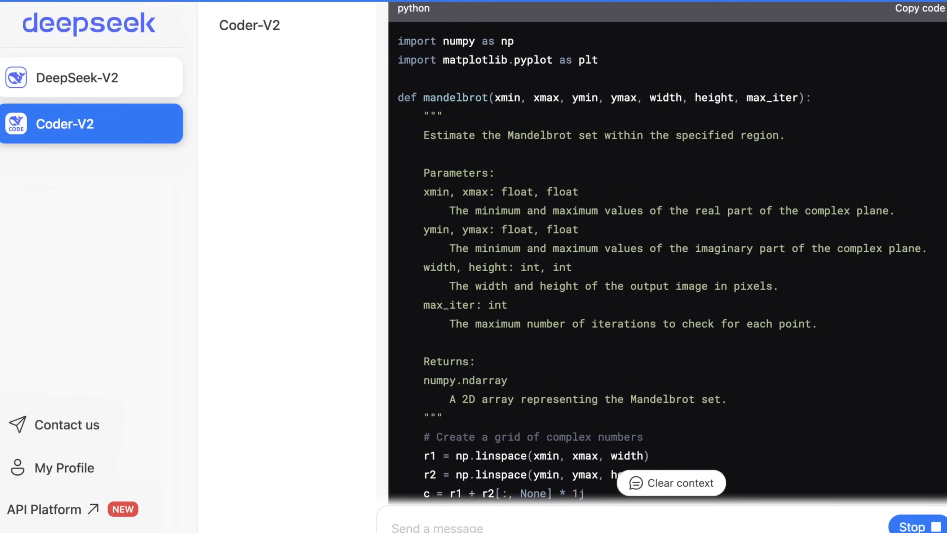
scroll(down, 3)
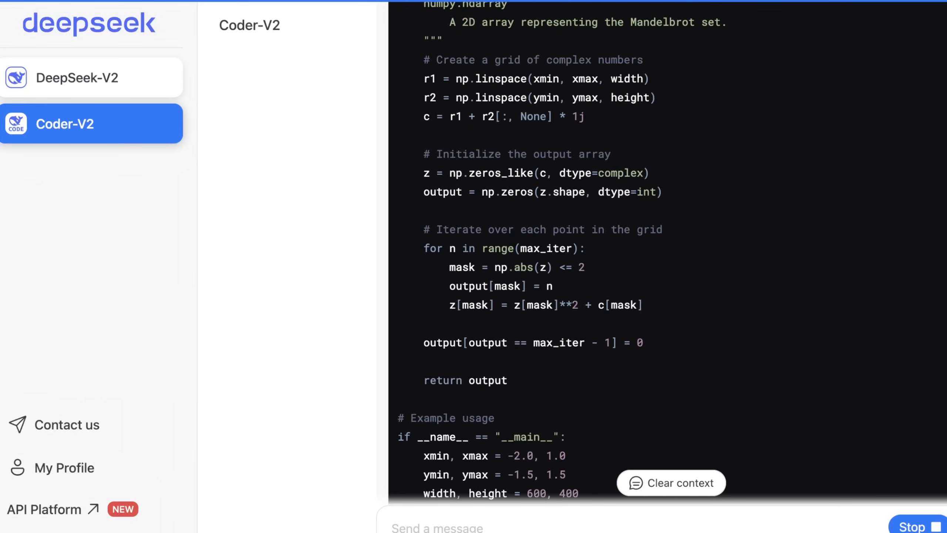
scroll(down, 3)
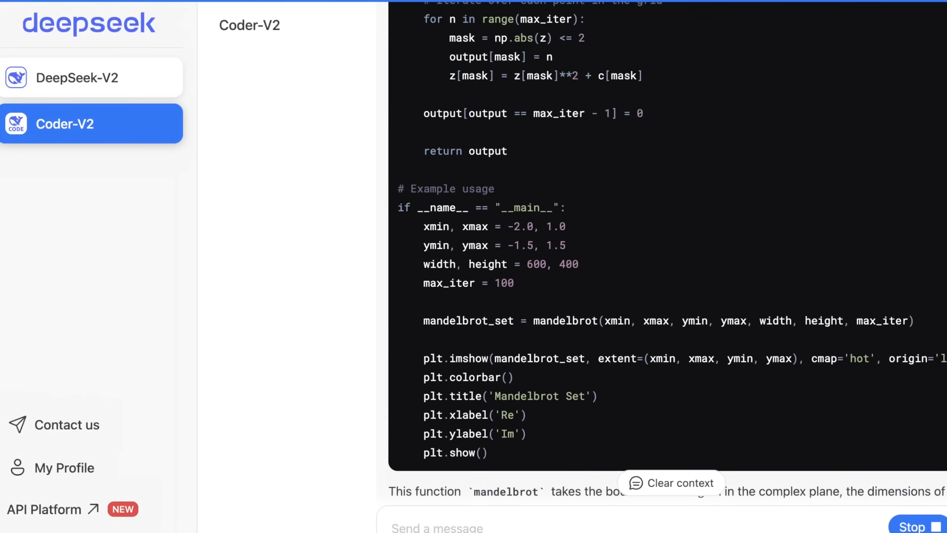
scroll(down, 3)
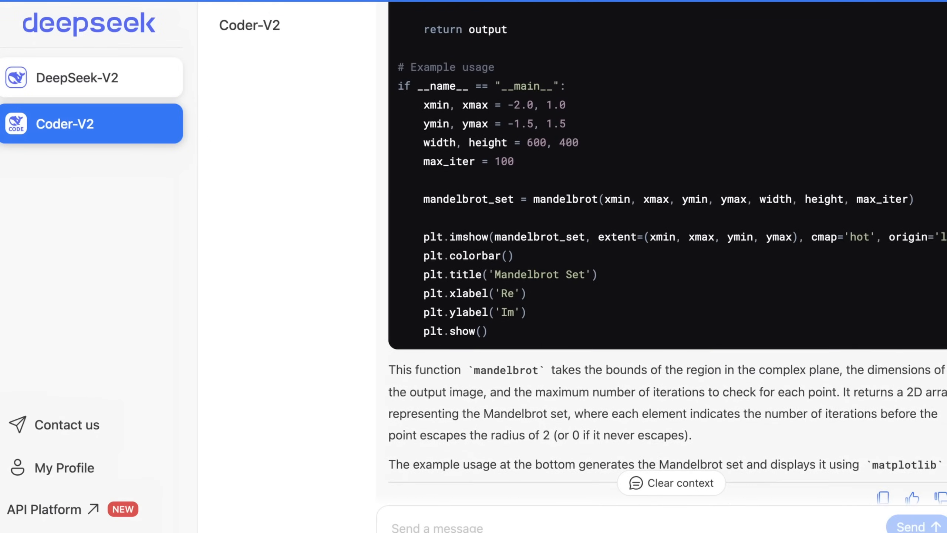
scroll(down, 3)
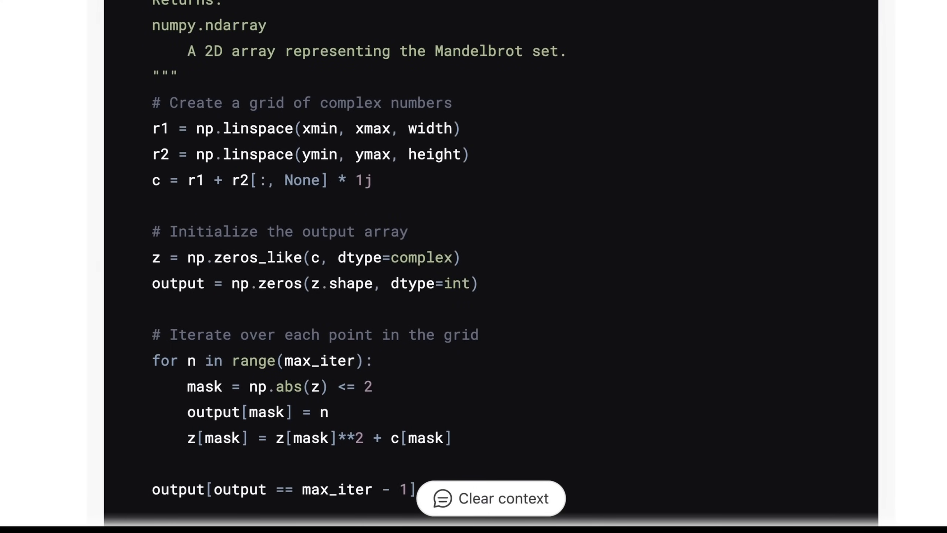
scroll(down, 3)
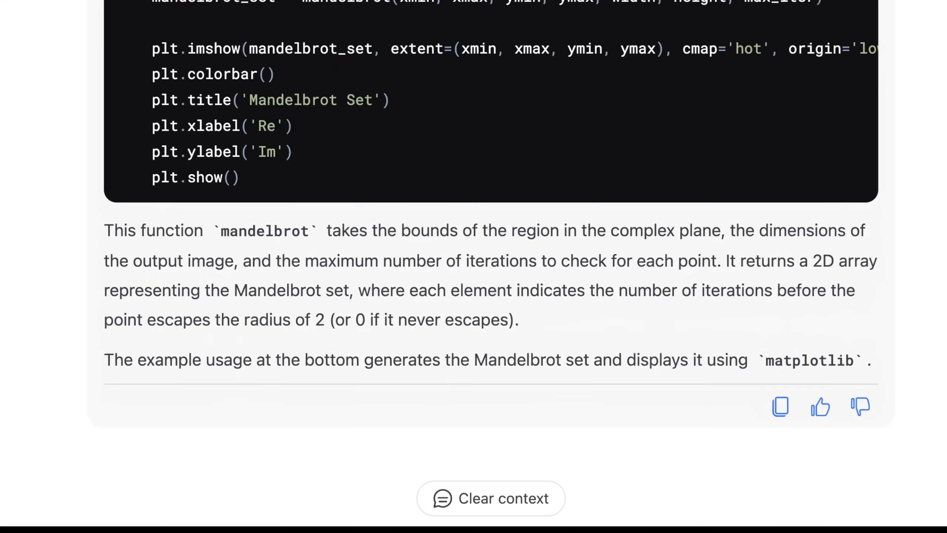
Scroll through Coder-V2's cache-based Mandelbrot function response
scroll(down, 3)
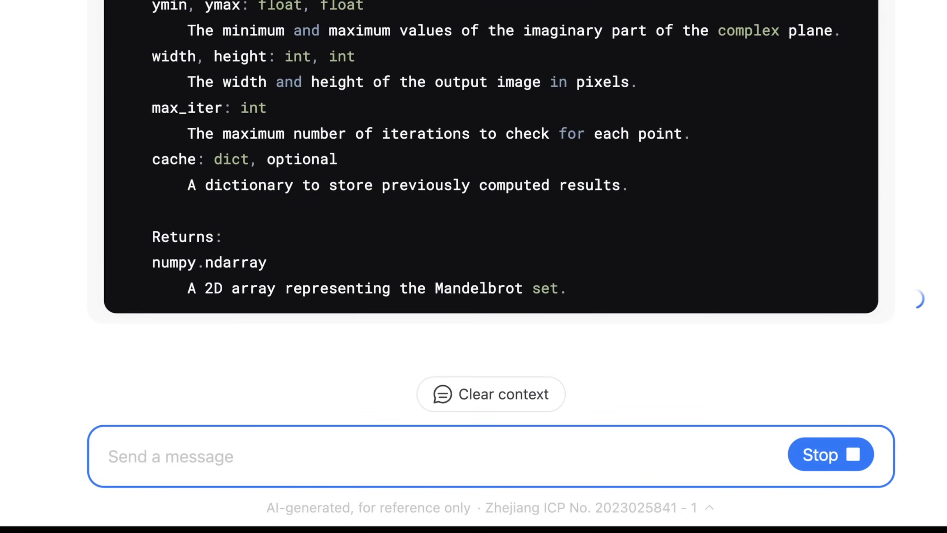
scroll(down, 3)
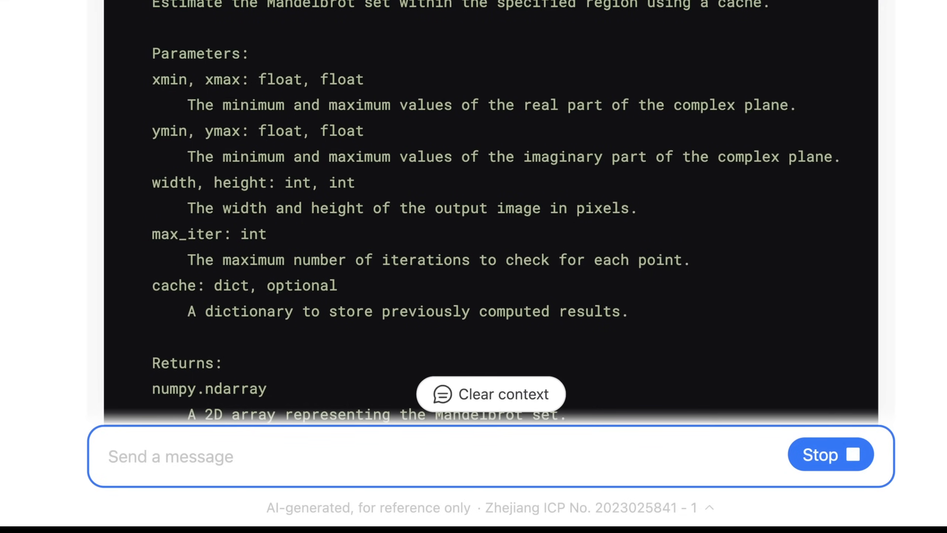
scroll(down, 3)
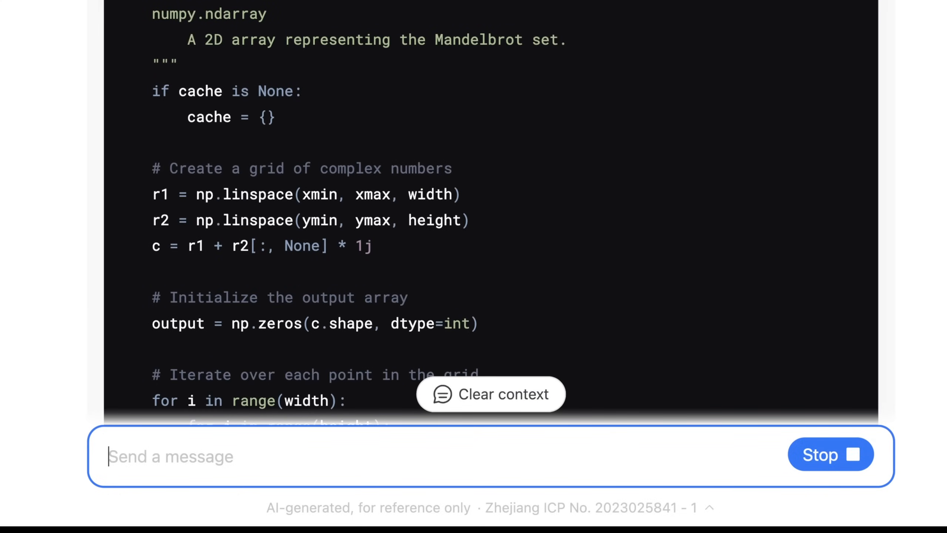
scroll(down, 3)
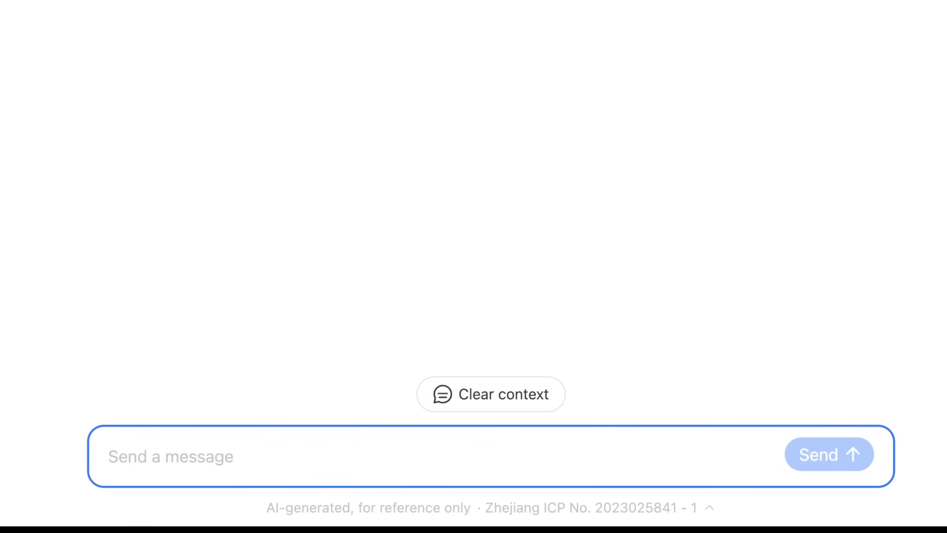
Send a prompt asking for a basic snake game on a radial plane, not x,y coordinates
text(Write a basic snake game that works on a radial plane not using conventional x,y coordinates.  Explain why this is more difficult to create.  Use the language you see as a good fi)
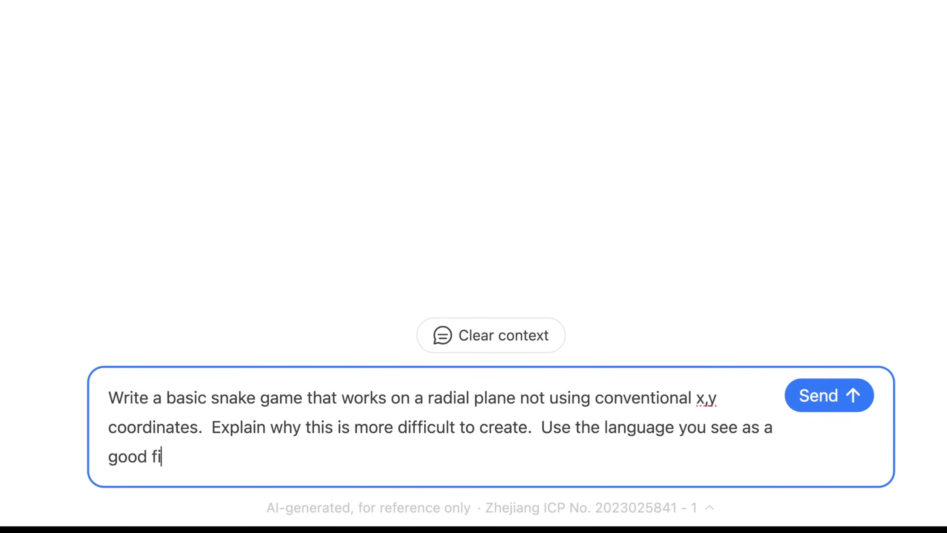
text(t for this game)
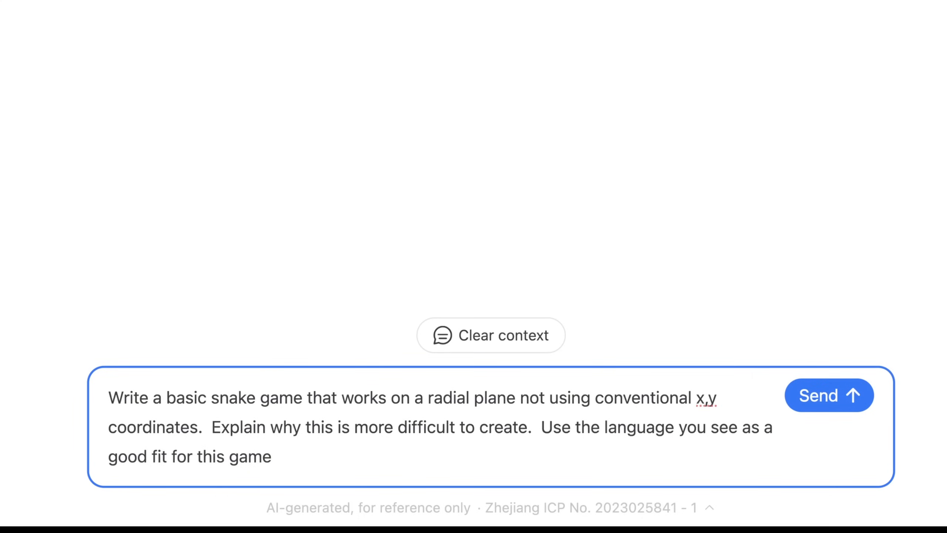
click(829, 395)
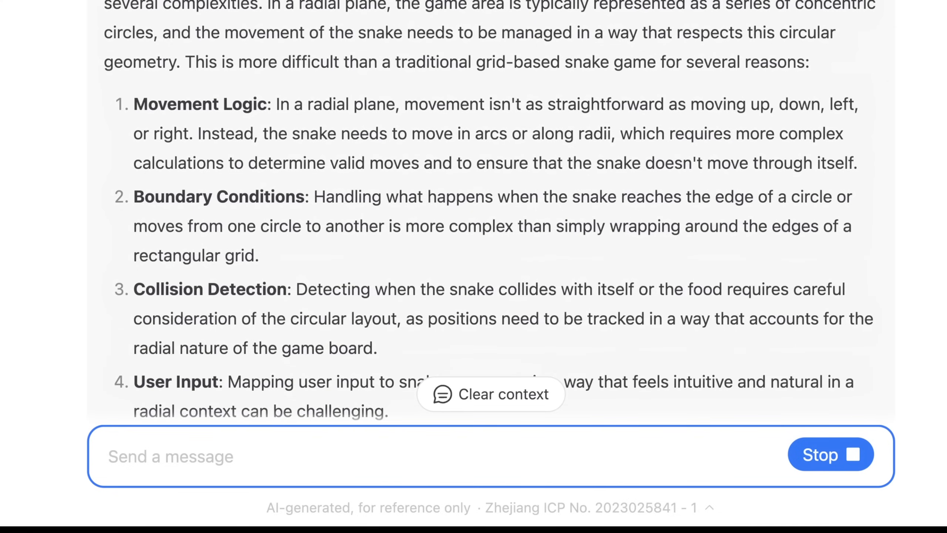
Scroll through the RadialSnakeGame code: food placement, movement, collision and play loop
scroll(down, 3)
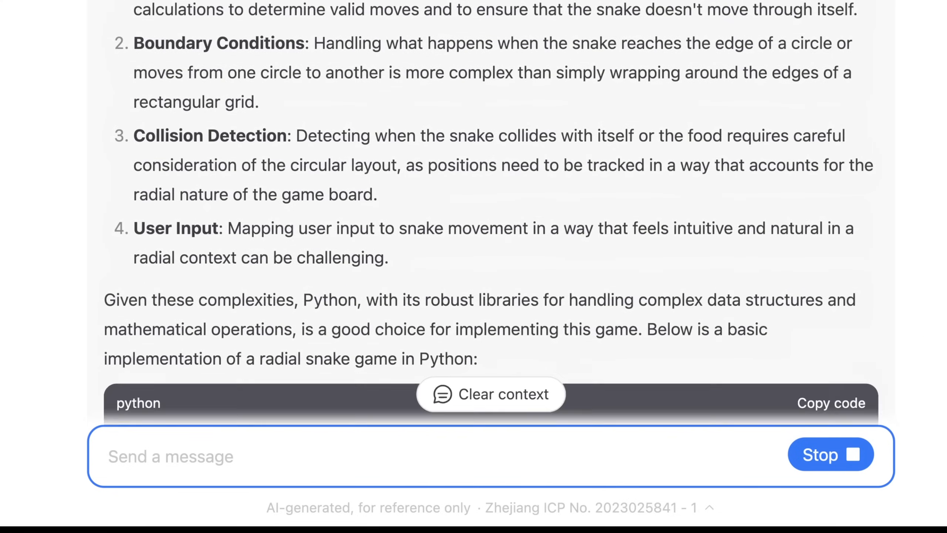
scroll(down, 3)
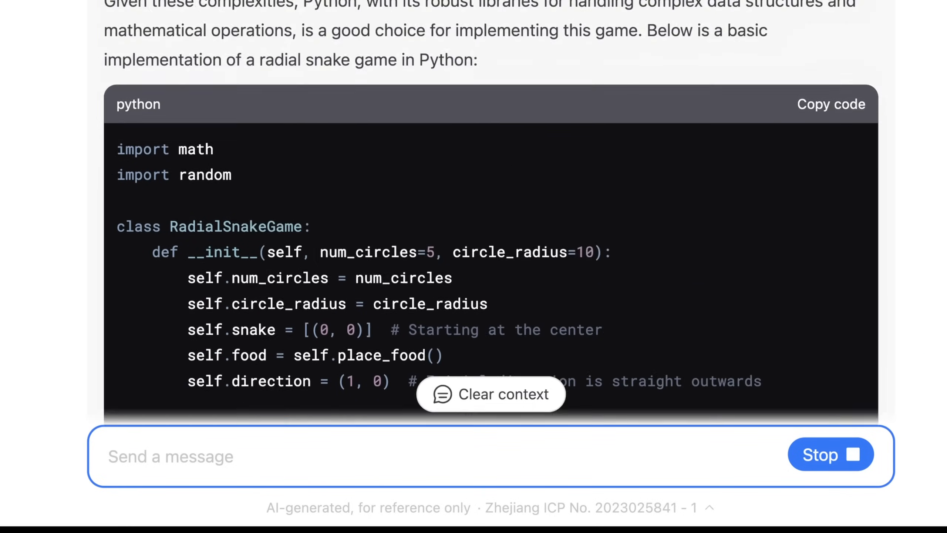
scroll(down, 3)
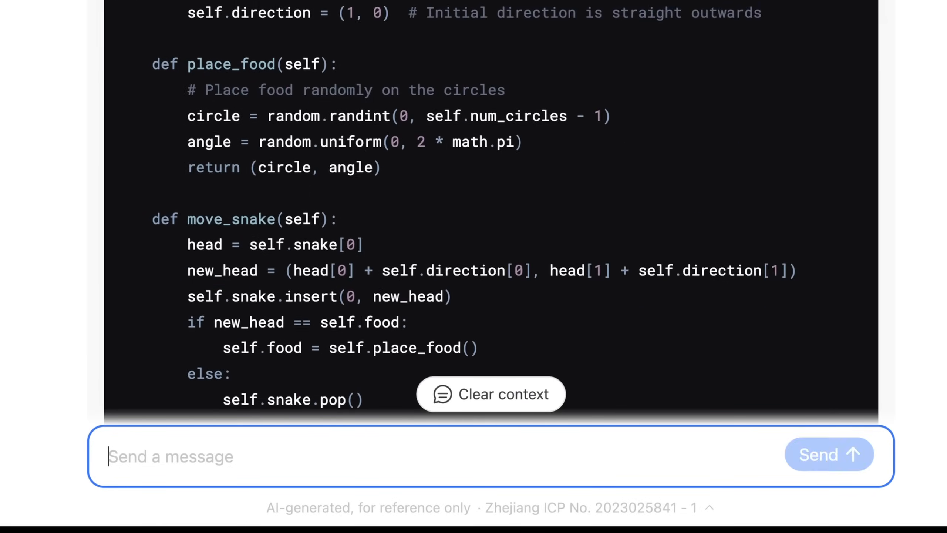
scroll(down, 3)
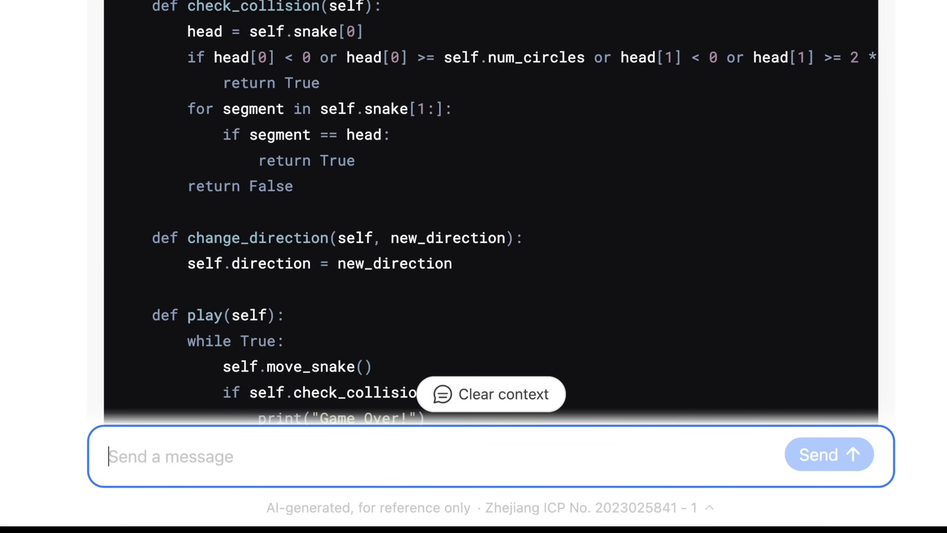
scroll(down, 3)
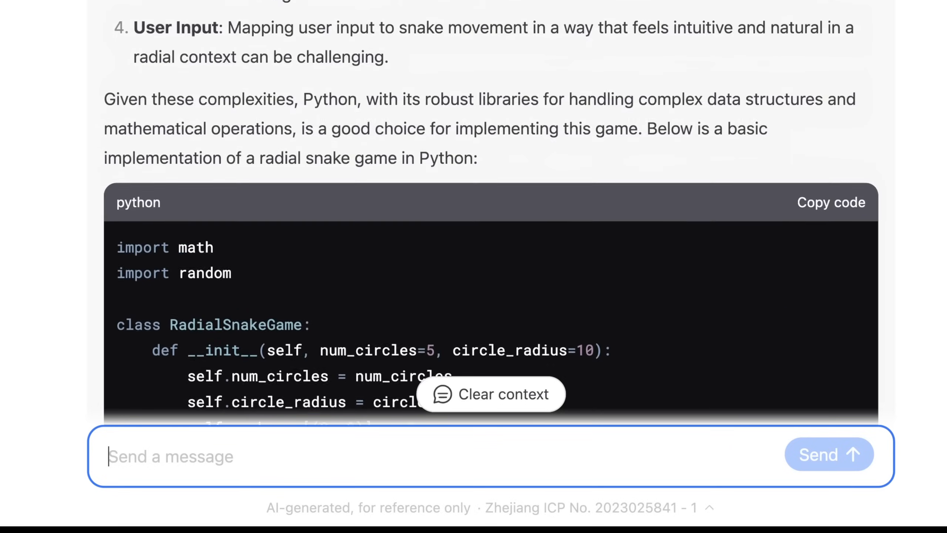
scroll(down, 3)
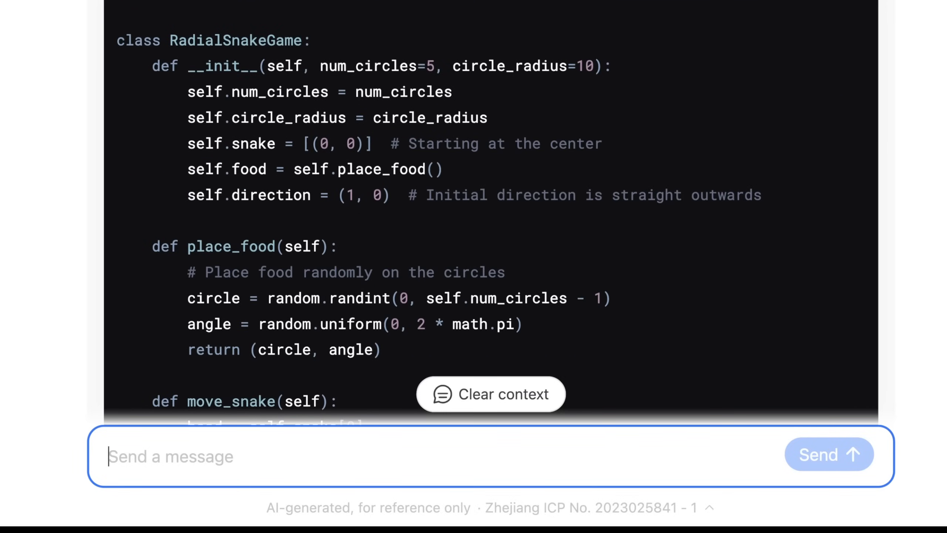
scroll(down, 3)
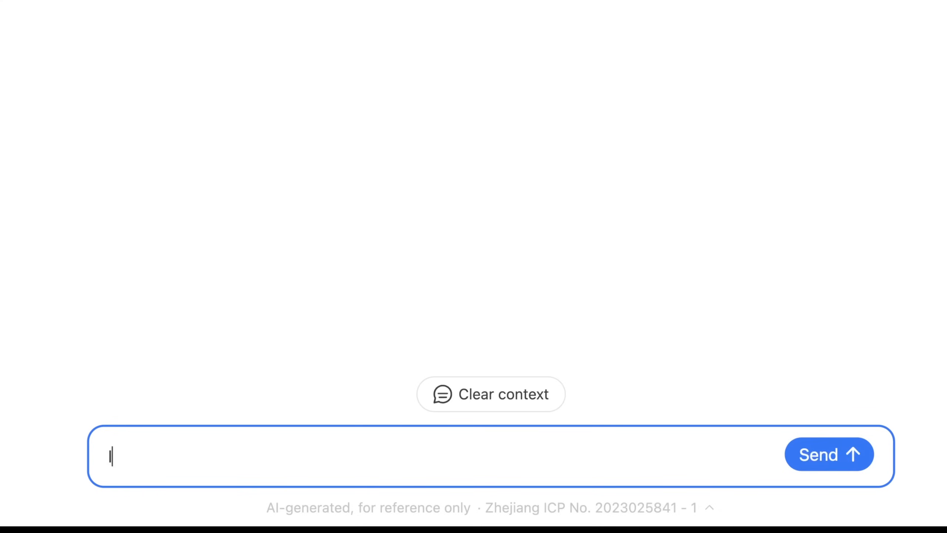
Send a prompt requesting a very basic VHDL SHA-256 bitcoin-mining ASIC design and key decisions
text(I want to create a)
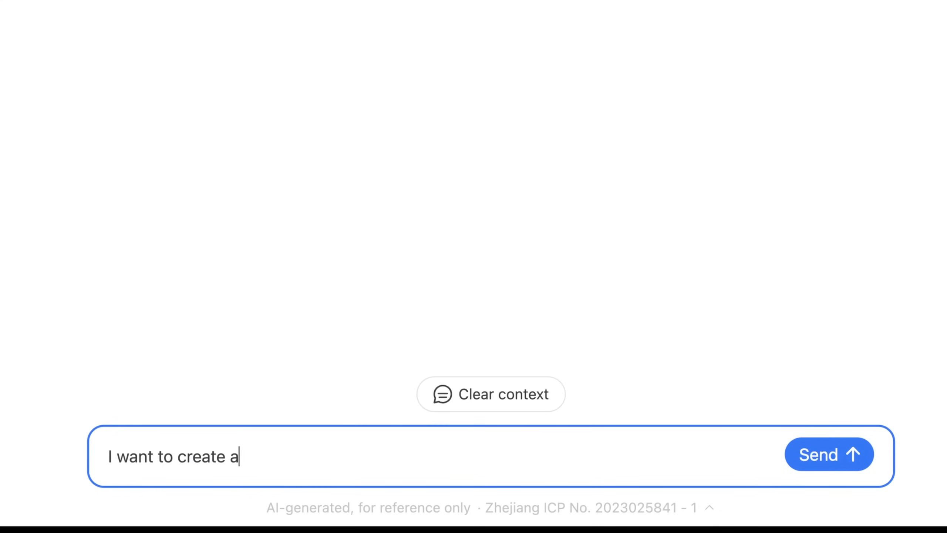
text(n asic for bitcoin mining, basically something that can quickly)
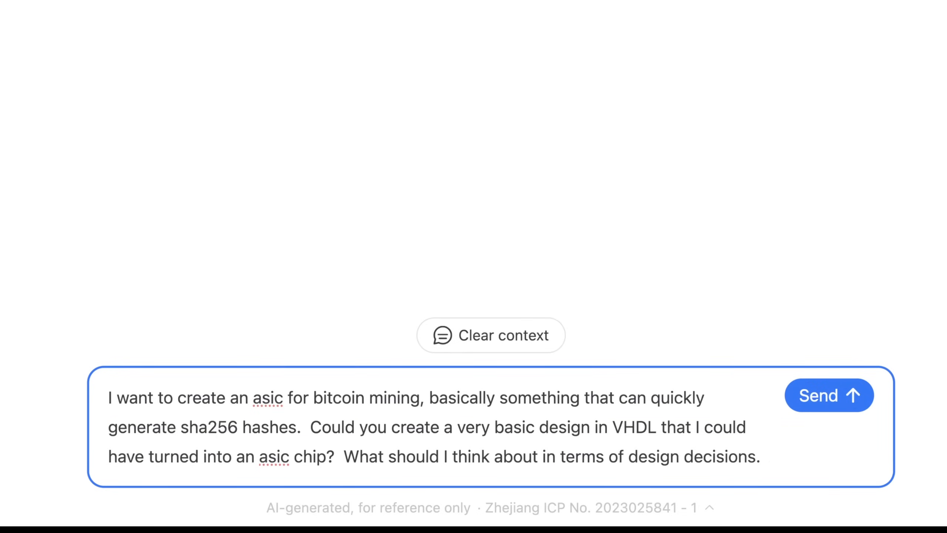
click(828, 395)
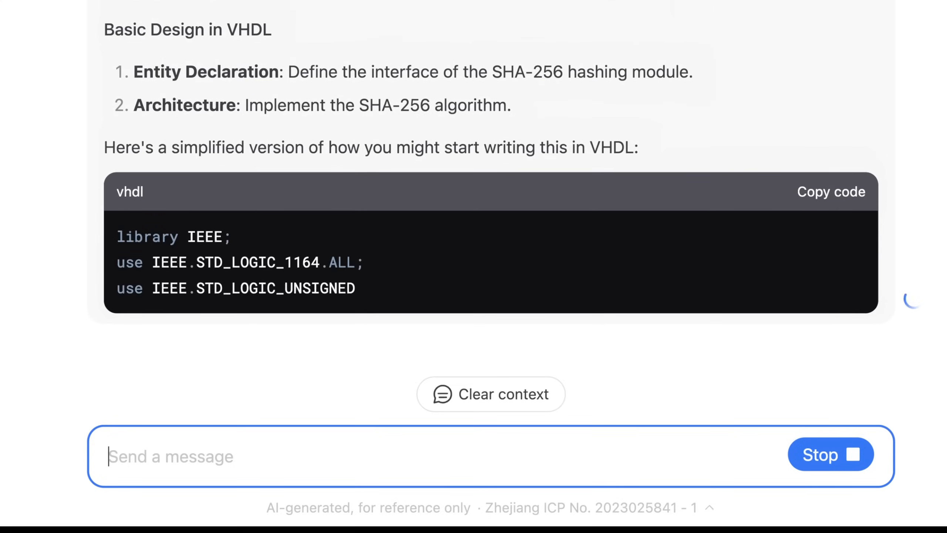
Scroll the streaming VHDL reply through the SHA256_Miner entity, constants, signals and clocked process
scroll(down, 3)
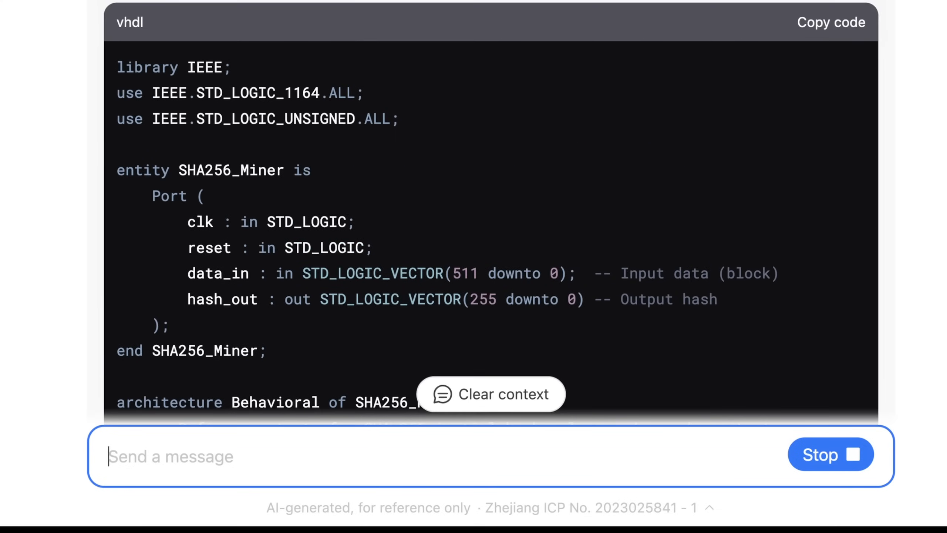
scroll(down, 3)
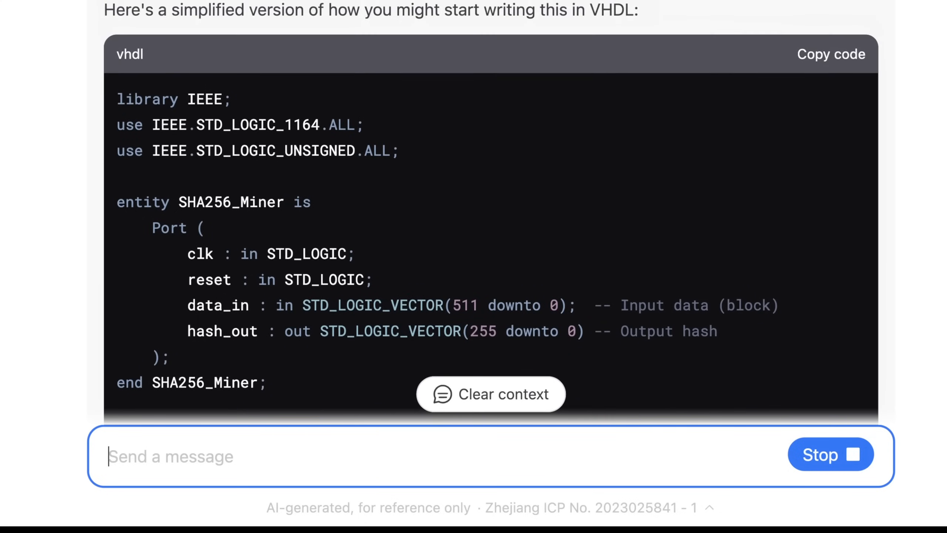
scroll(down, 3)
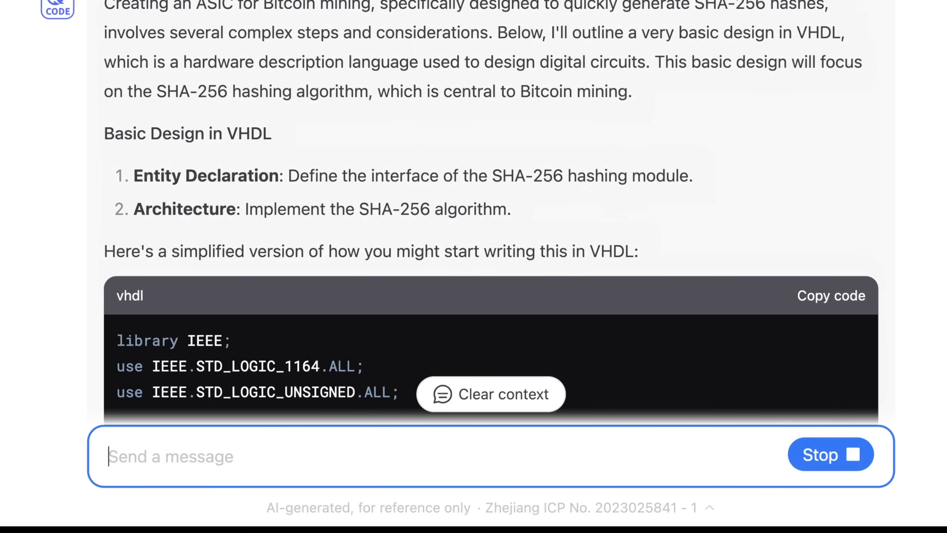
scroll(down, 3)
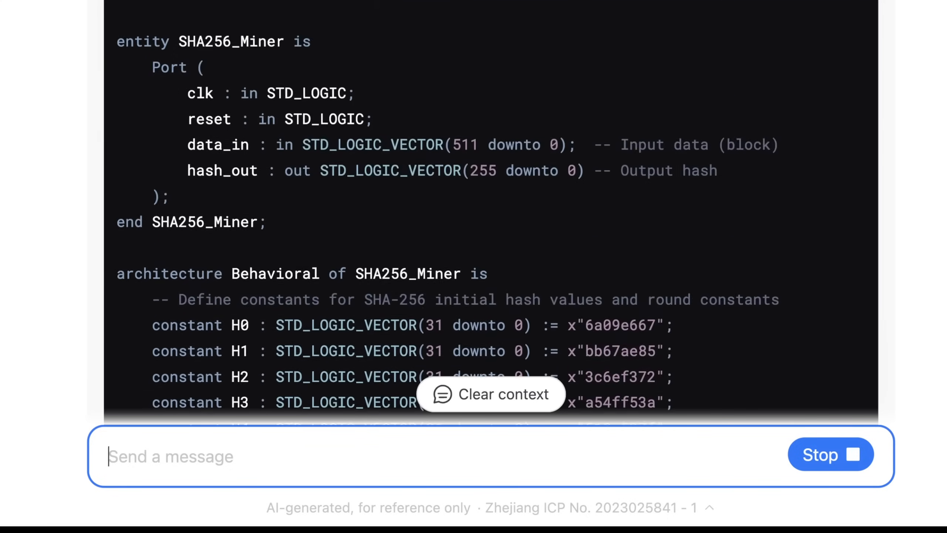
scroll(down, 3)
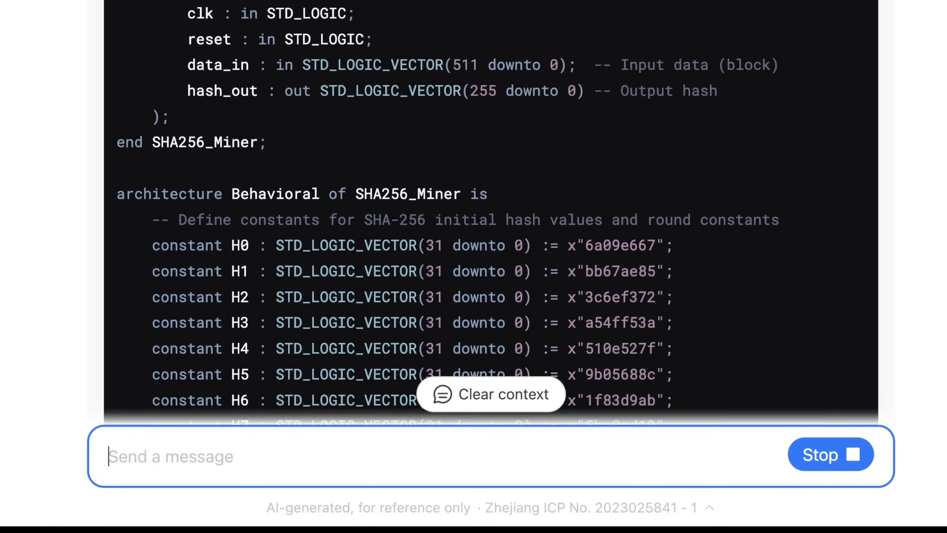
scroll(down, 3)
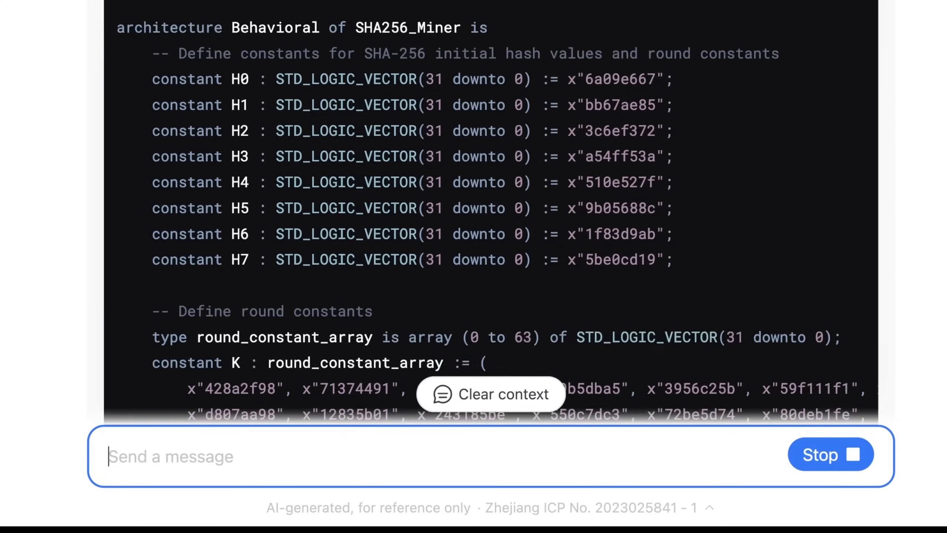
scroll(down, 3)
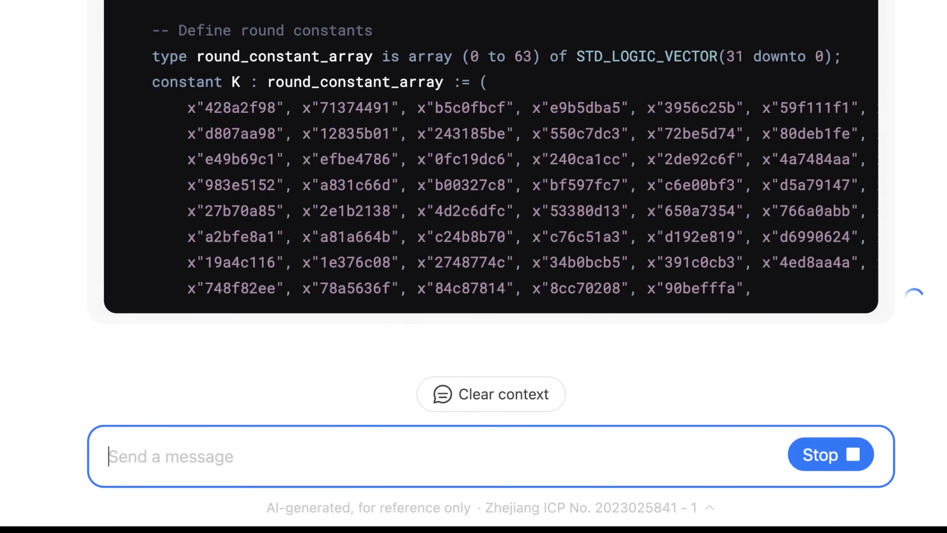
scroll(down, 3)
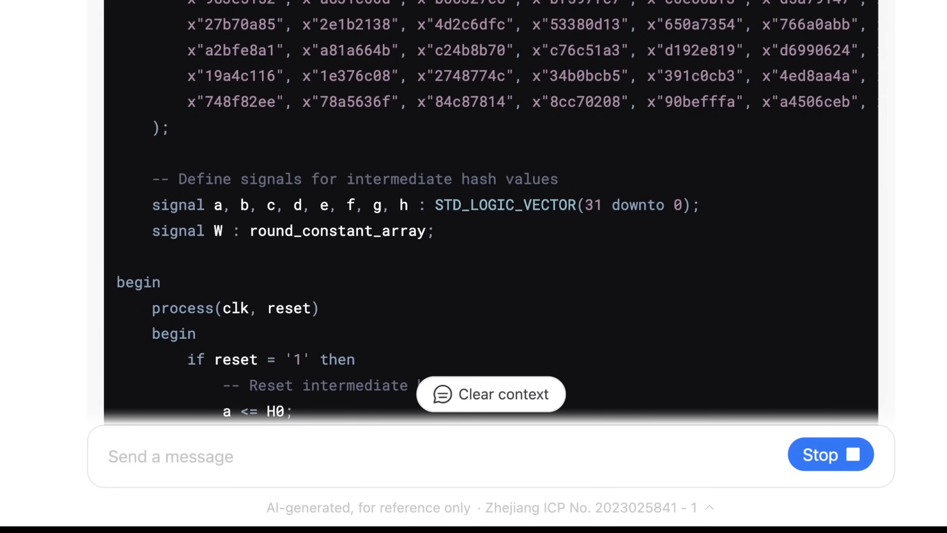
scroll(down, 3)
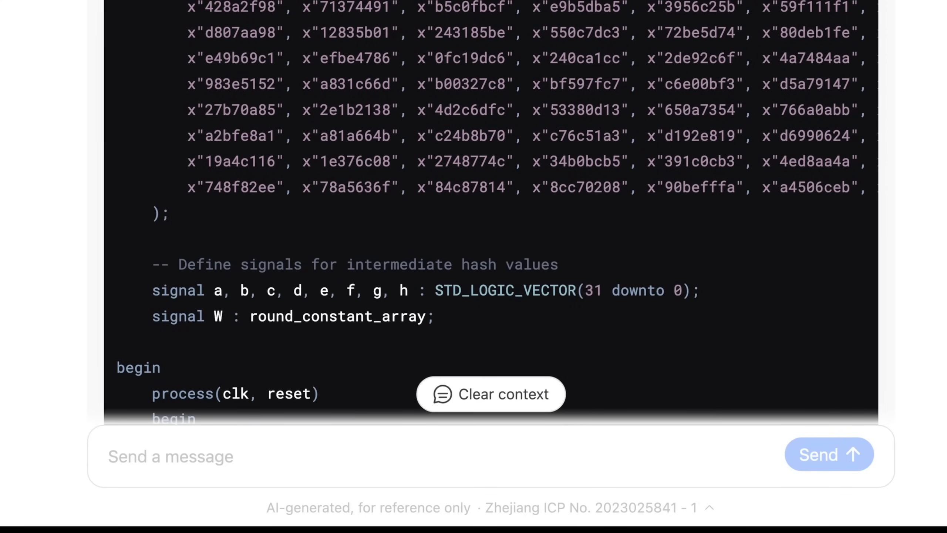
double_click(483, 290)
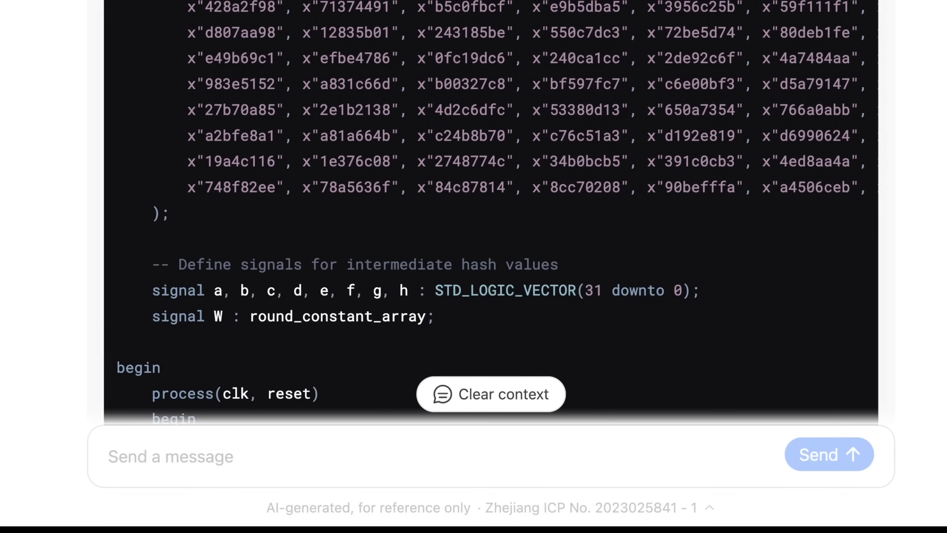
scroll(up, 3)
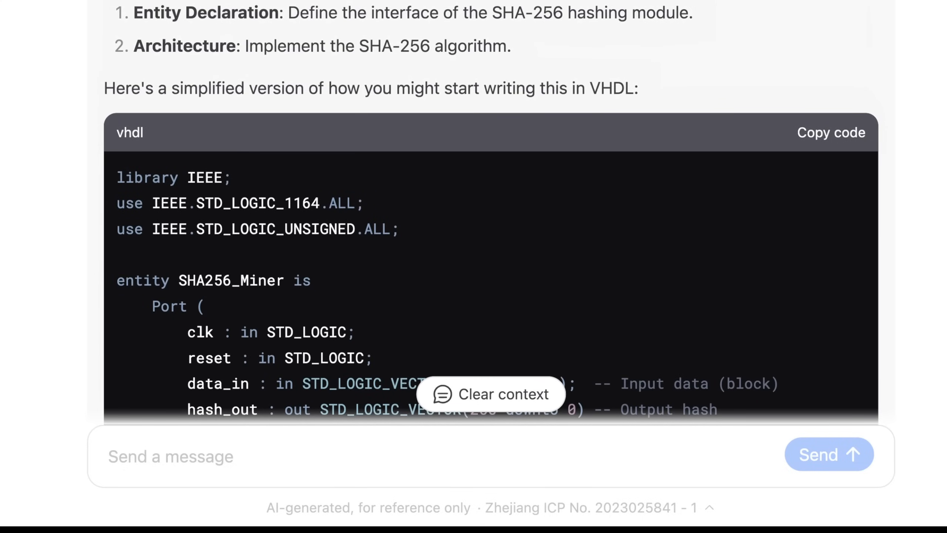
scroll(down, 3)
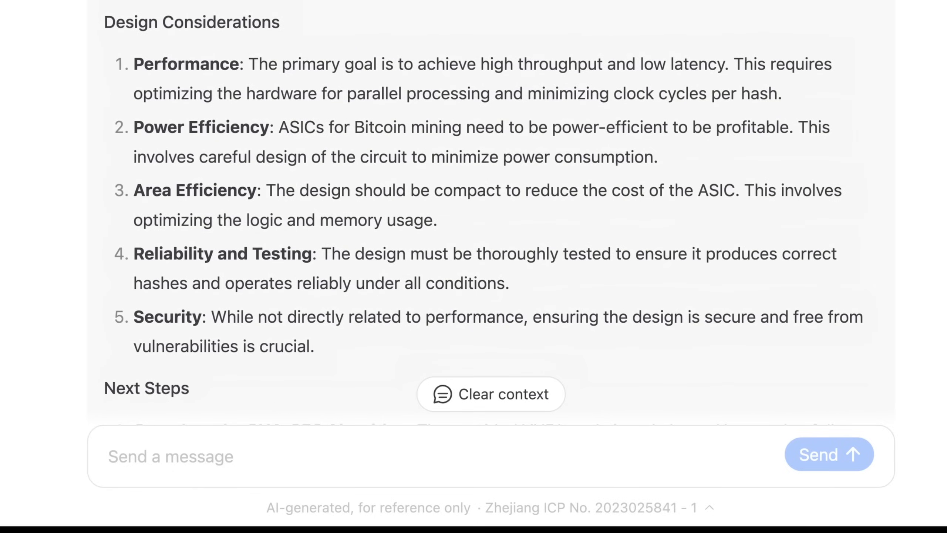
double_click(200, 127)
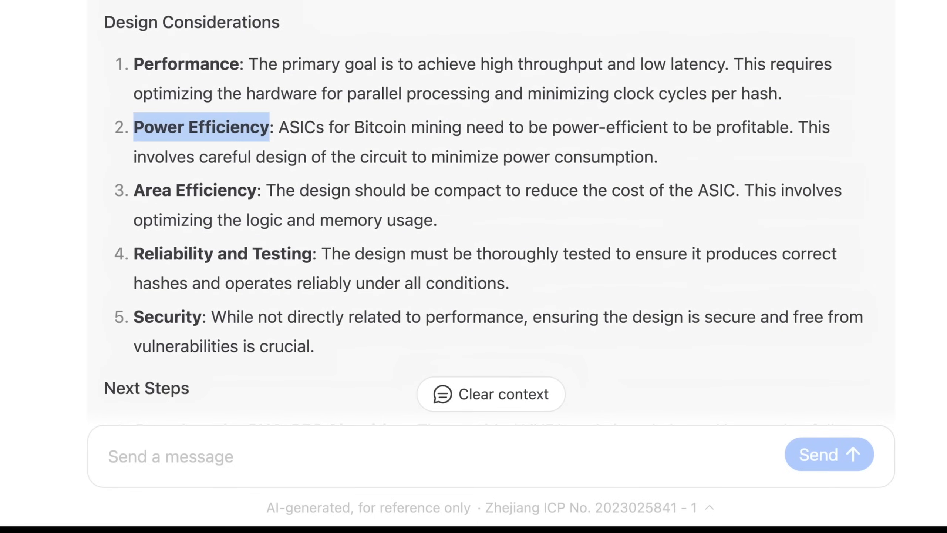
click(201, 127)
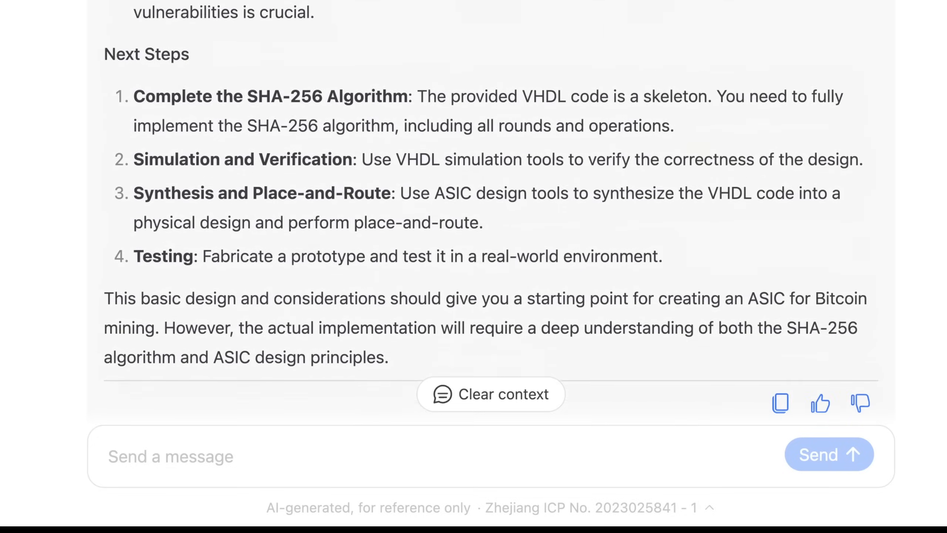
scroll(down, 3)
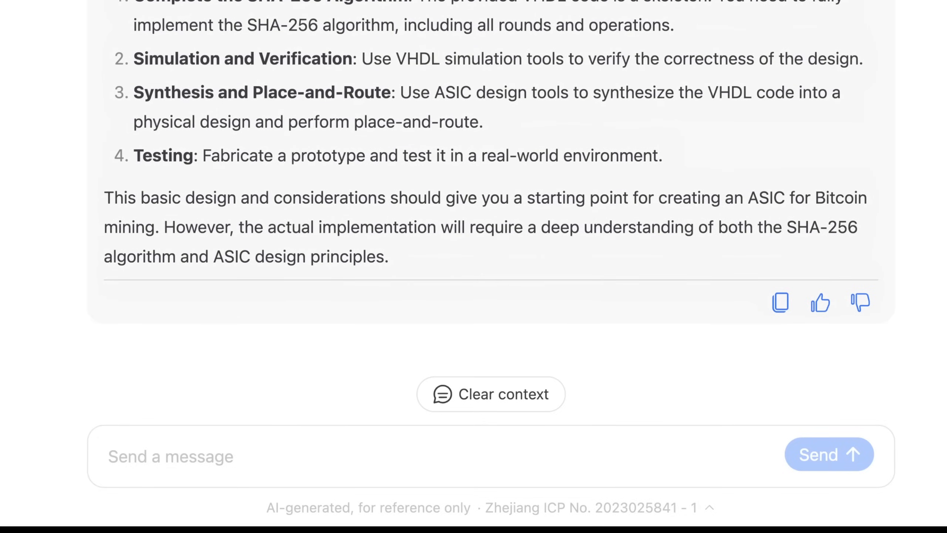
drag(133, 155, 337, 155)
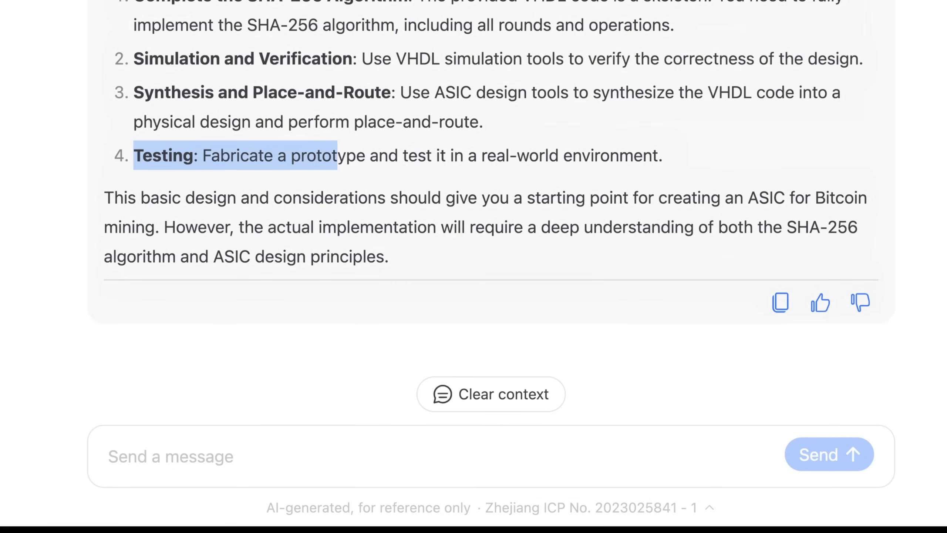
drag(315, 155, 617, 156)
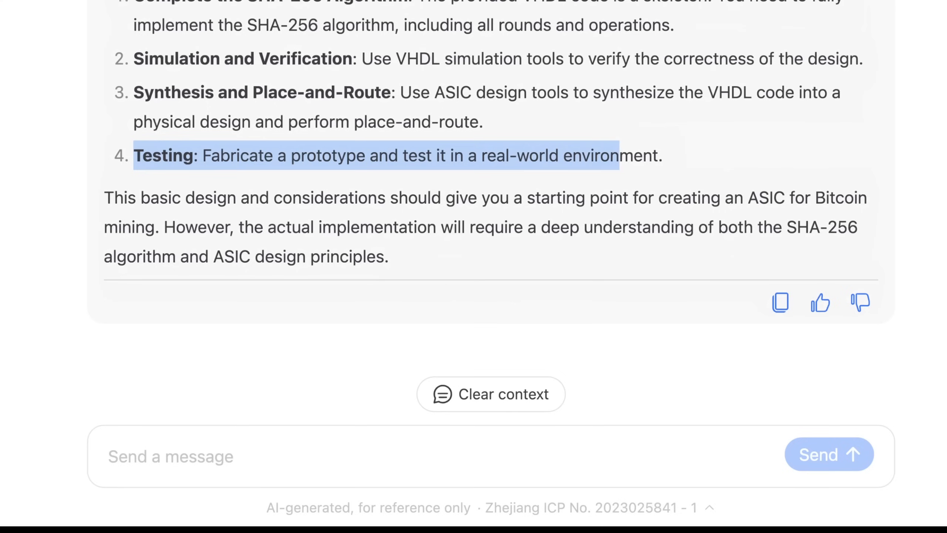